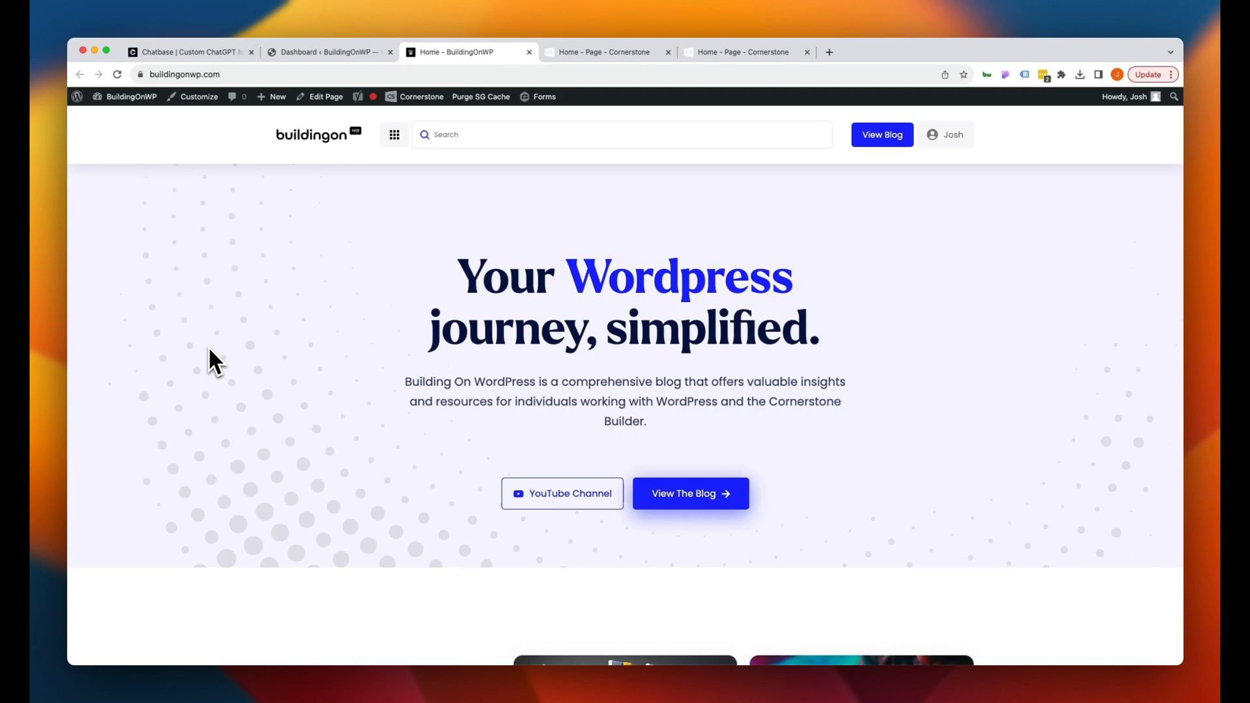
mouse_move(293, 221)
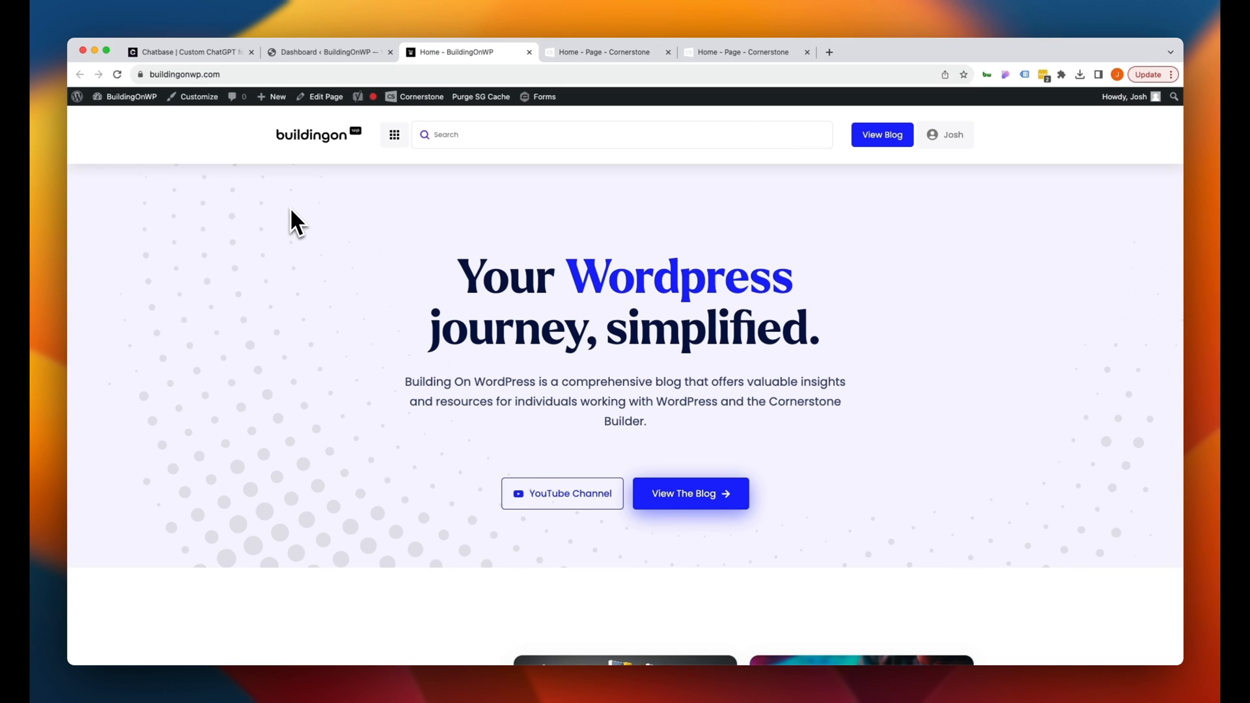
Switch to the Chatbase tab and open My Chatbots, an empty list with a 40-bot limit
click(189, 51)
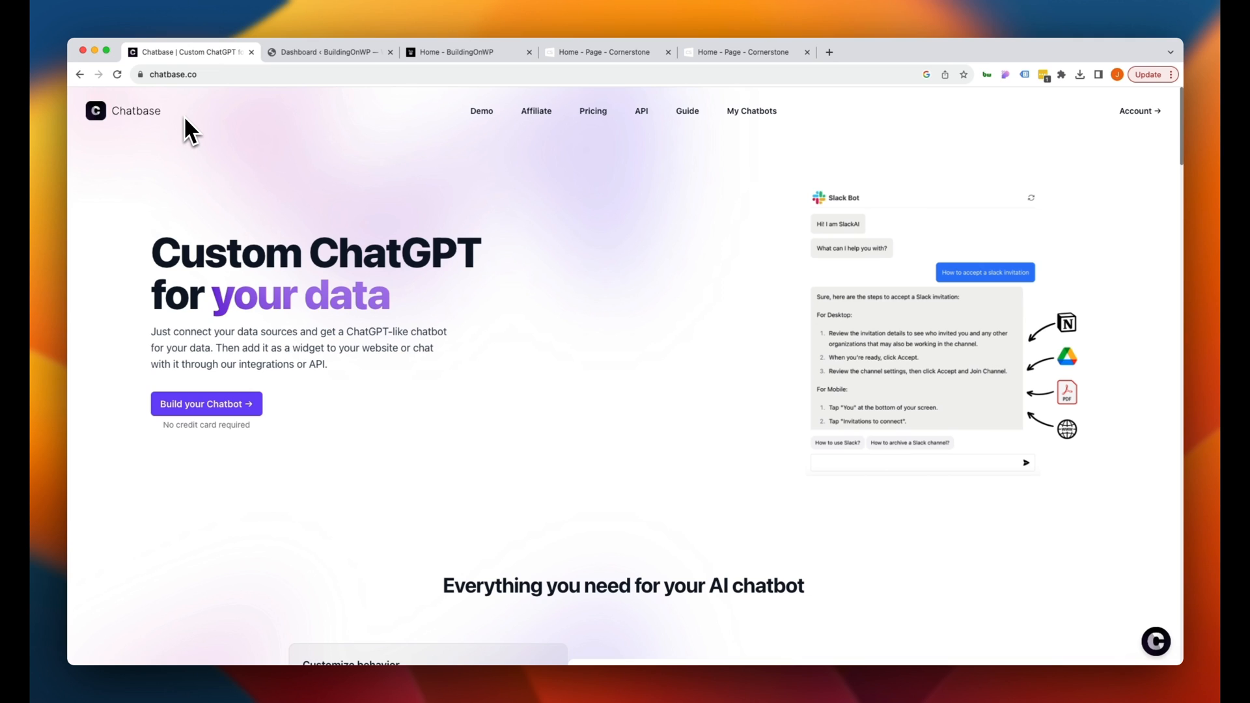
mouse_move(740, 133)
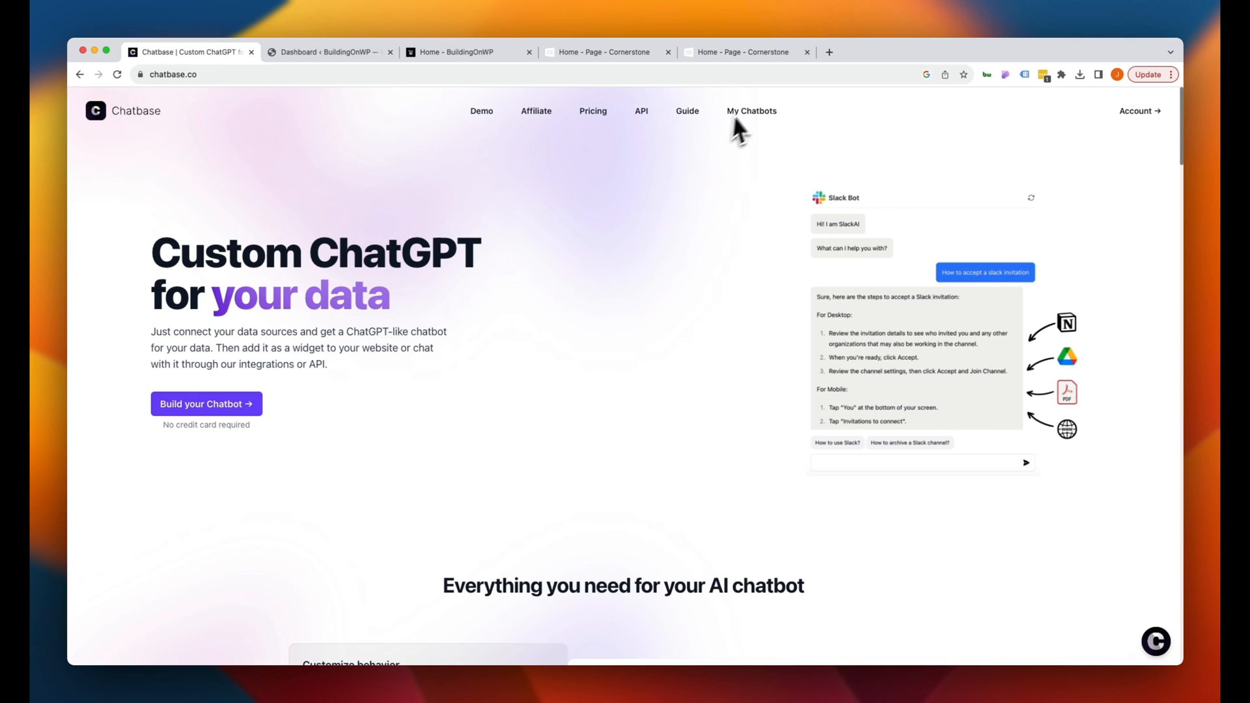
click(752, 110)
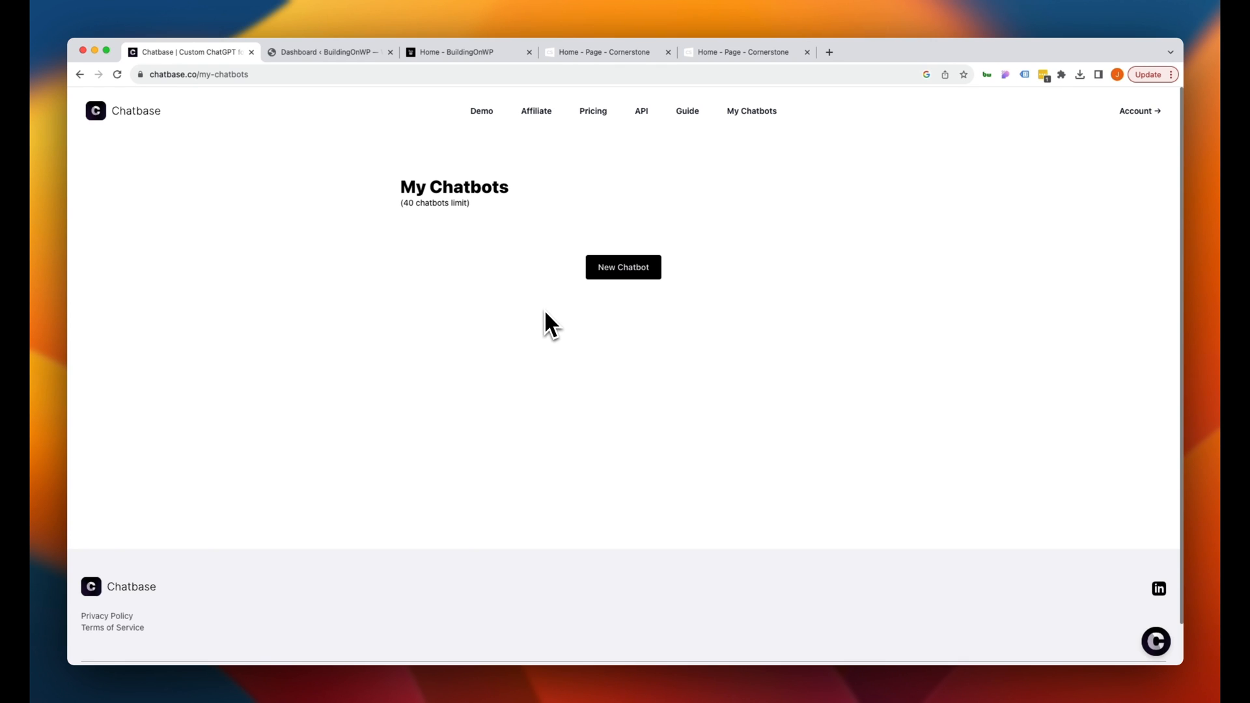
mouse_move(549, 328)
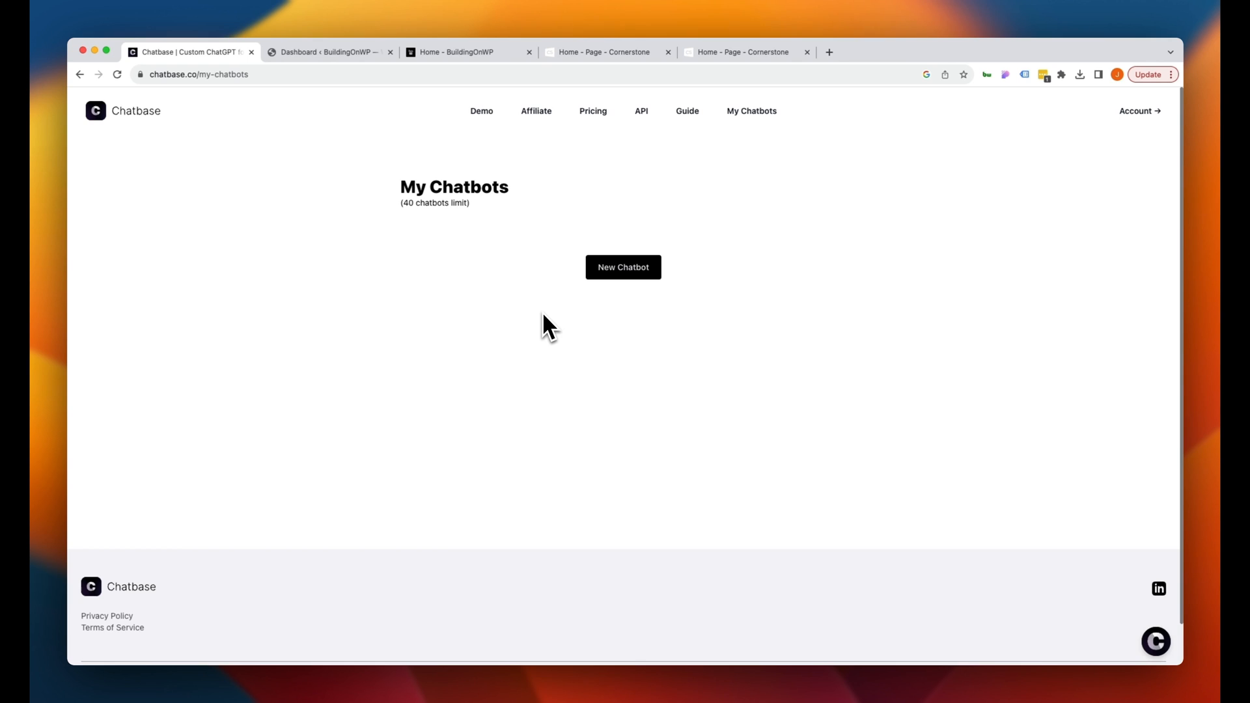
mouse_move(544, 345)
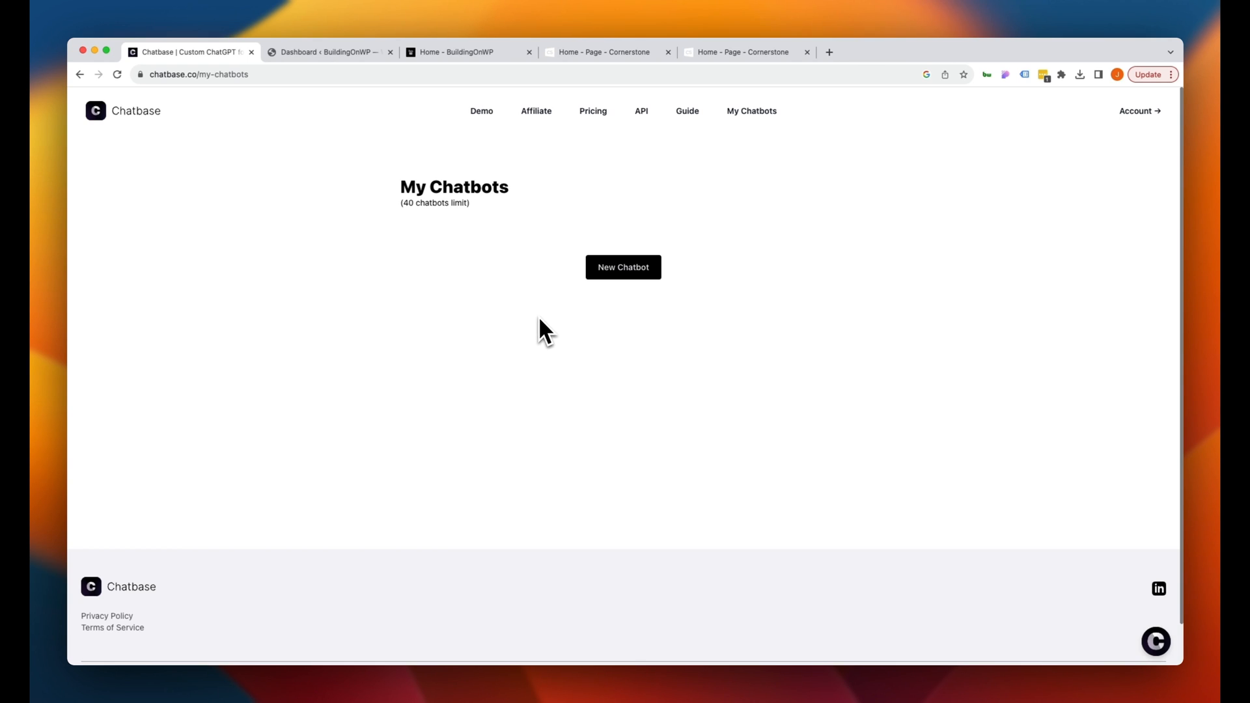
Start a new chatbot and preview the Text, Website, Q&A and Notion data sources
click(623, 267)
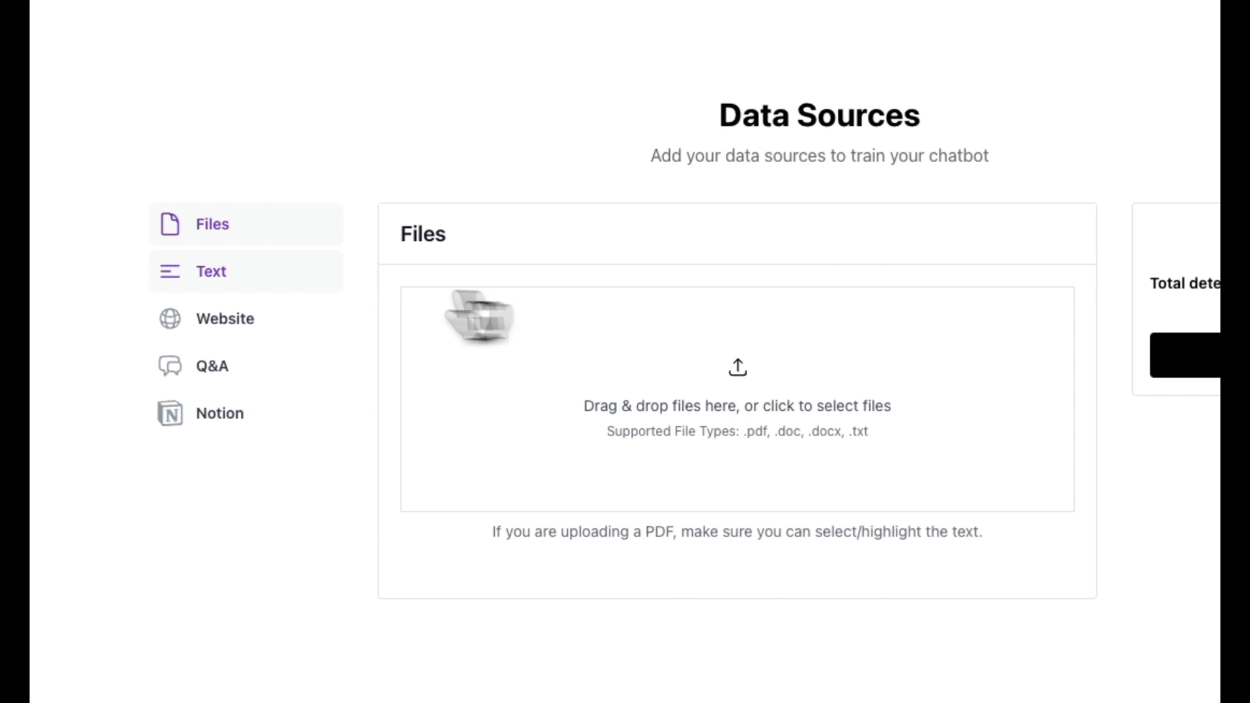
click(210, 271)
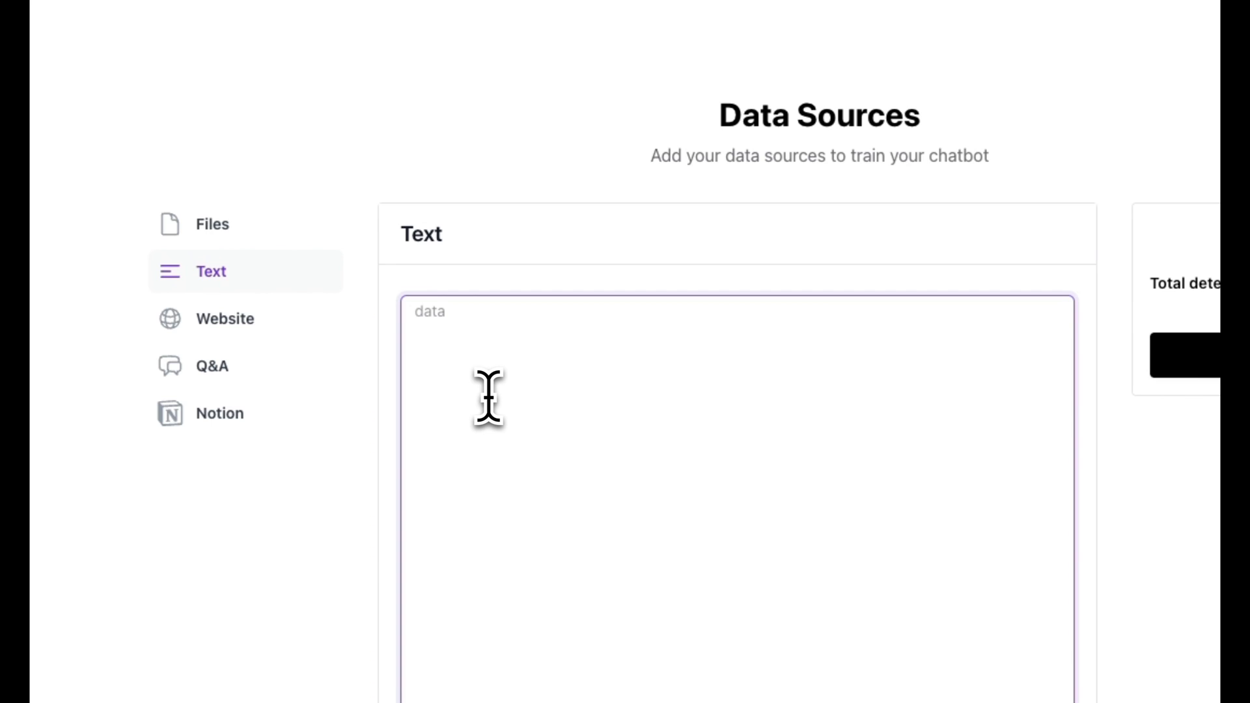
click(225, 319)
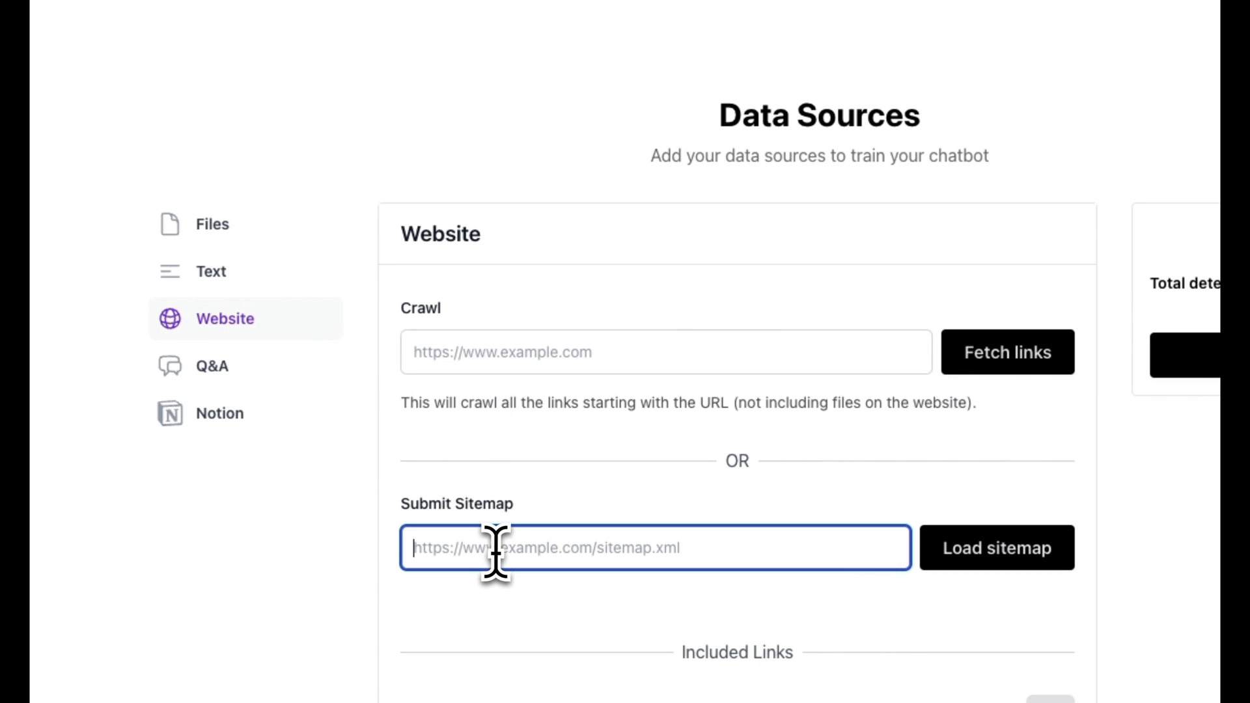
click(215, 366)
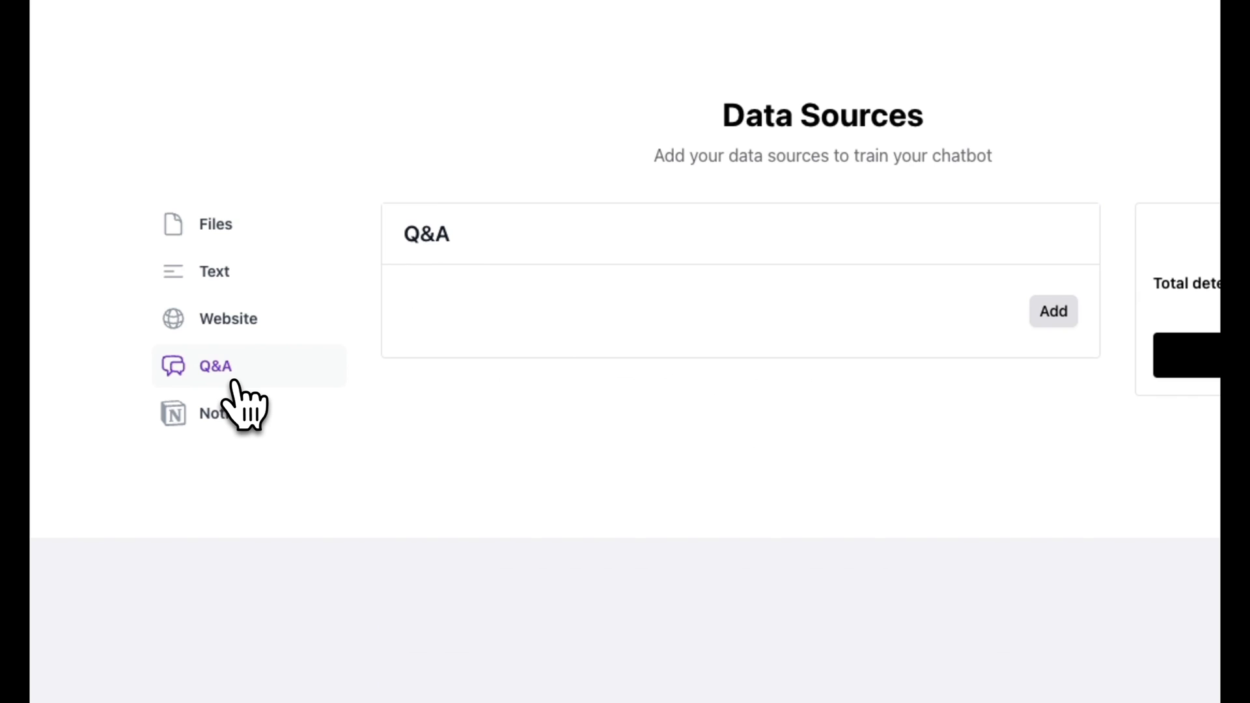
click(223, 413)
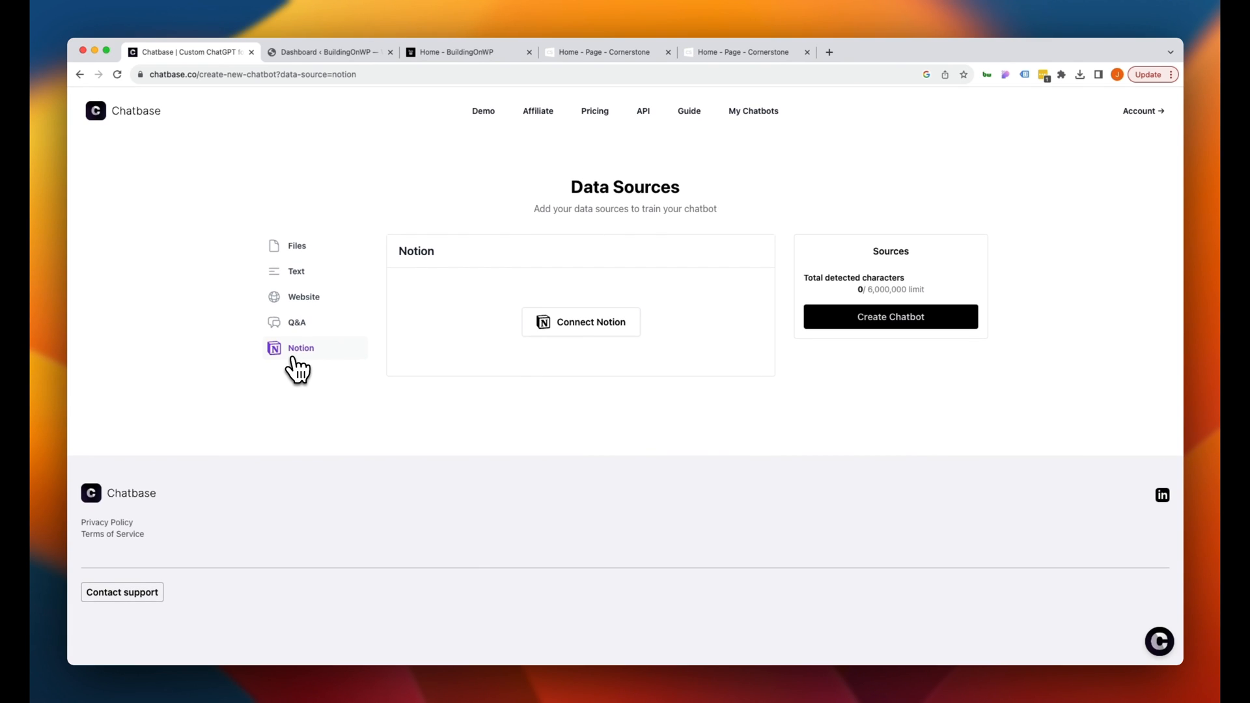
click(304, 297)
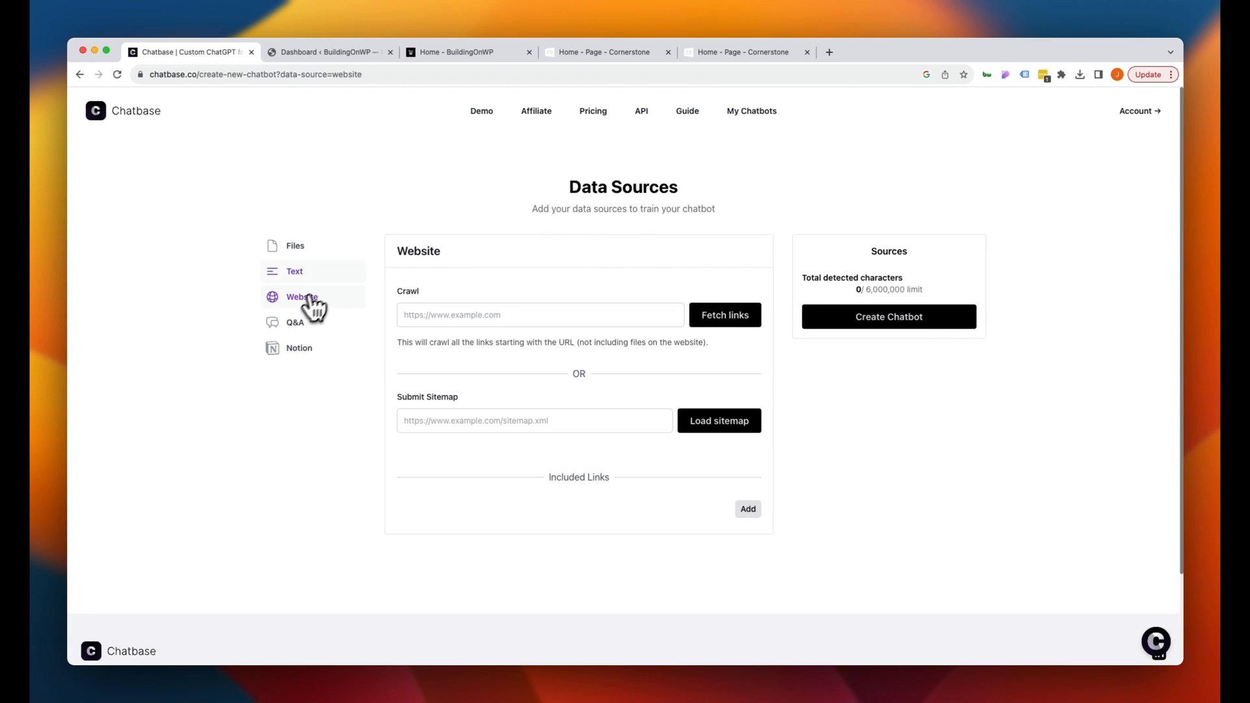
click(459, 52)
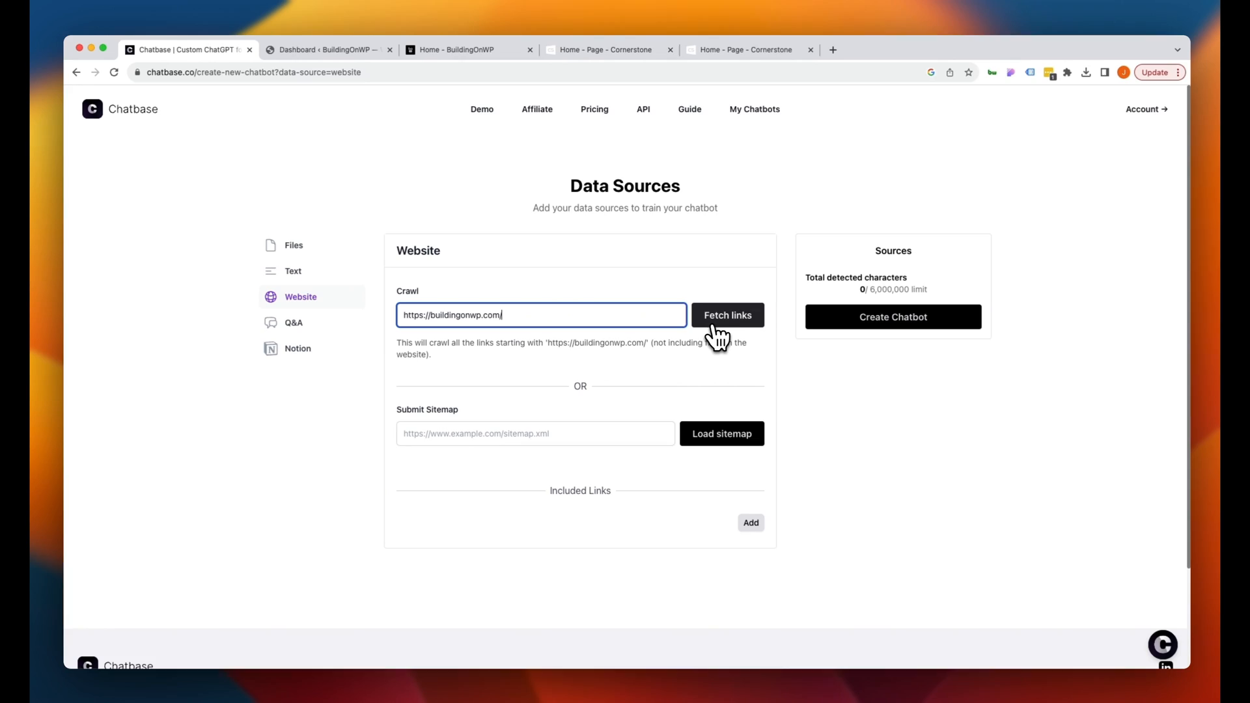
click(728, 315)
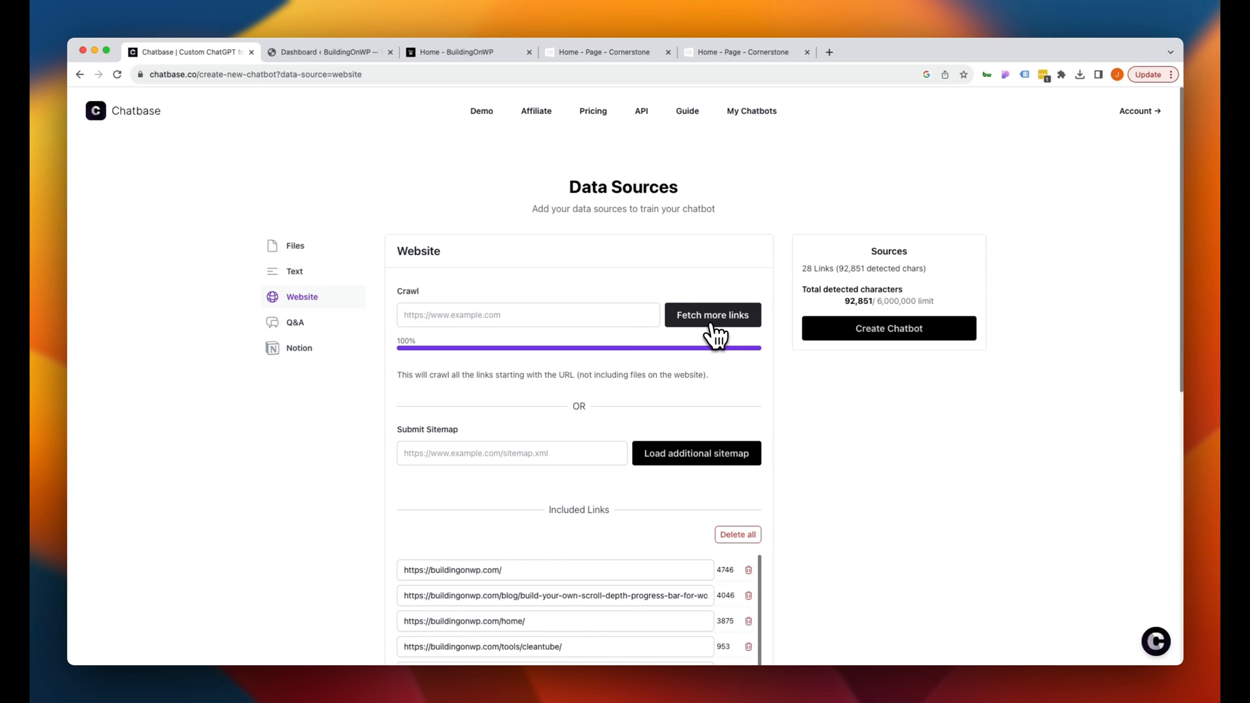
mouse_move(707, 355)
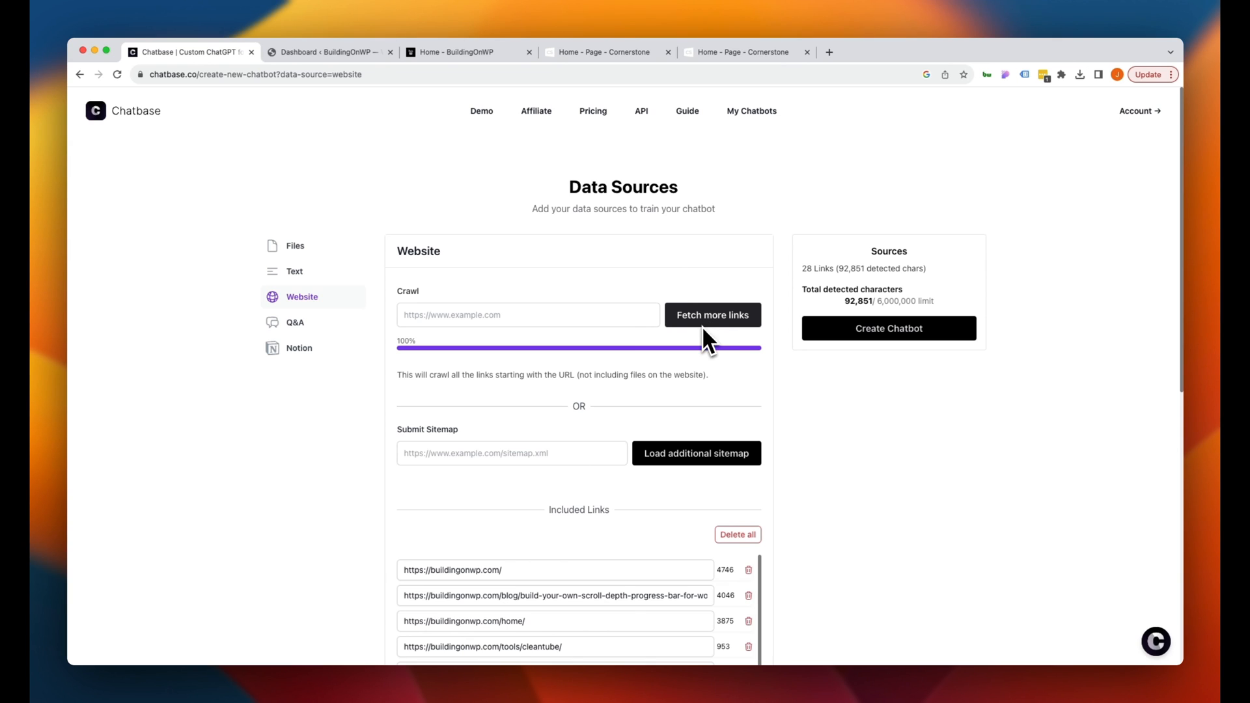
scroll(down, 3)
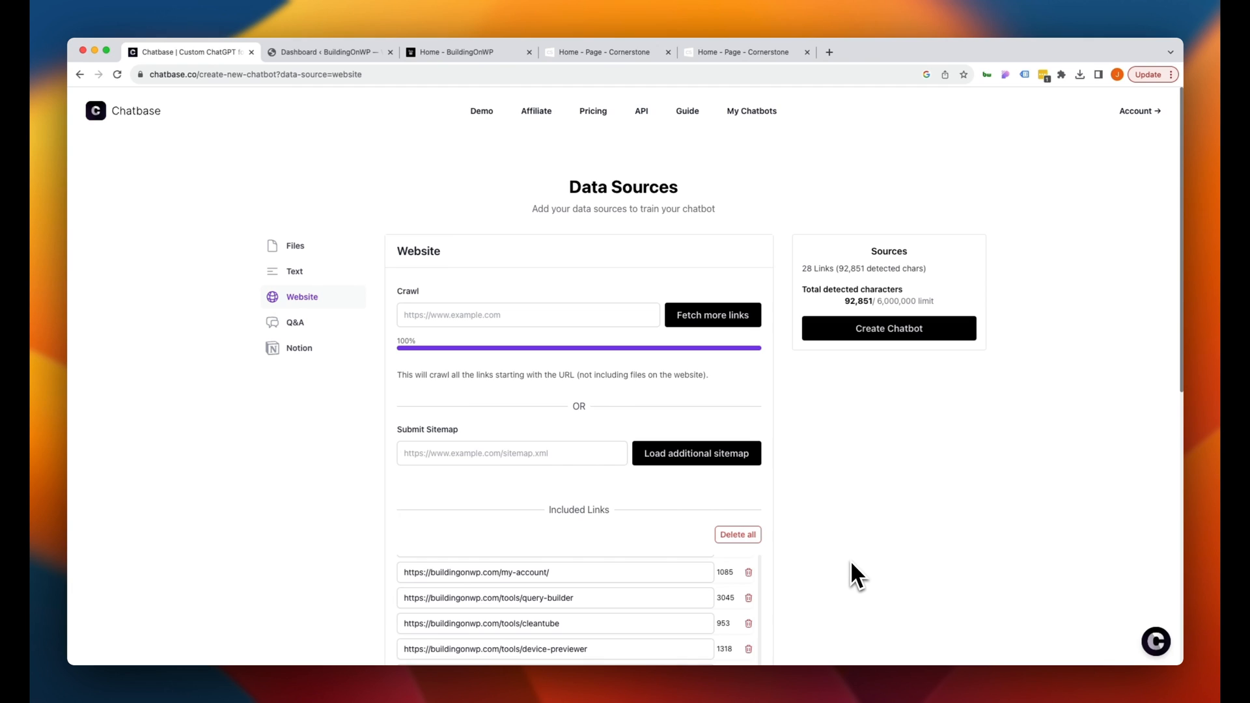
mouse_move(882, 478)
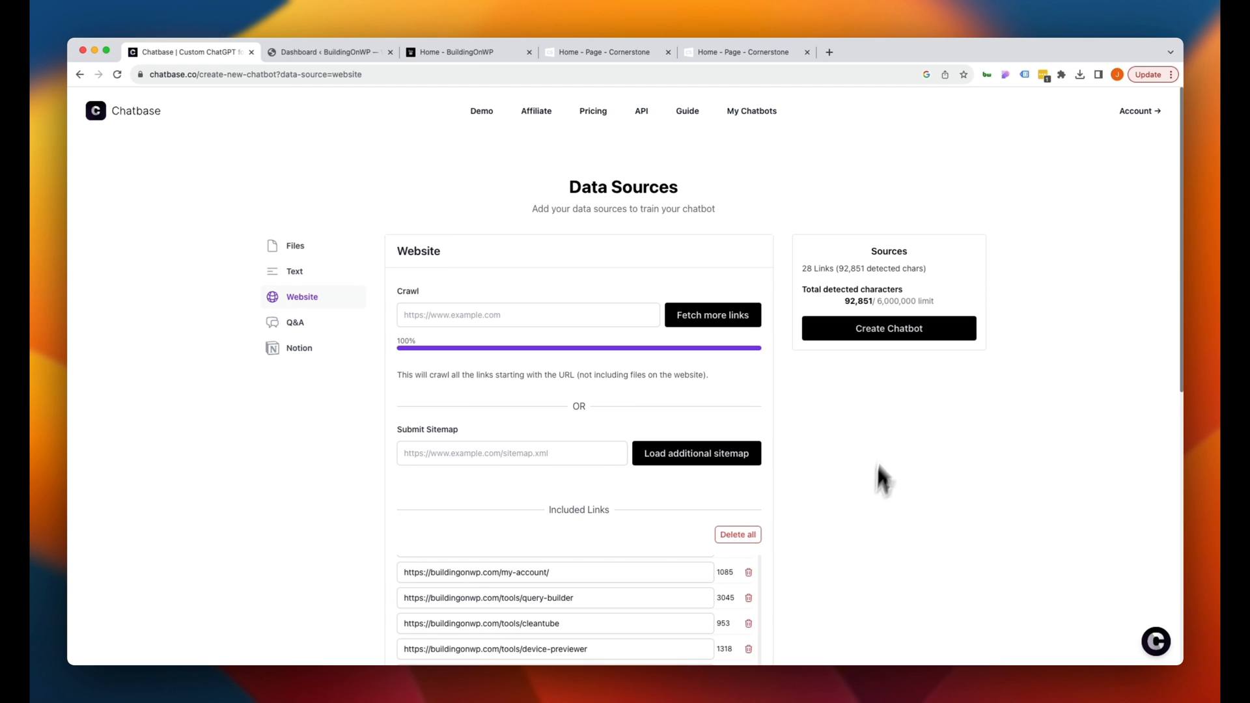
Create the chatbot, ask it for WooCommerce checkout CSS, and view the answer's sources
click(888, 328)
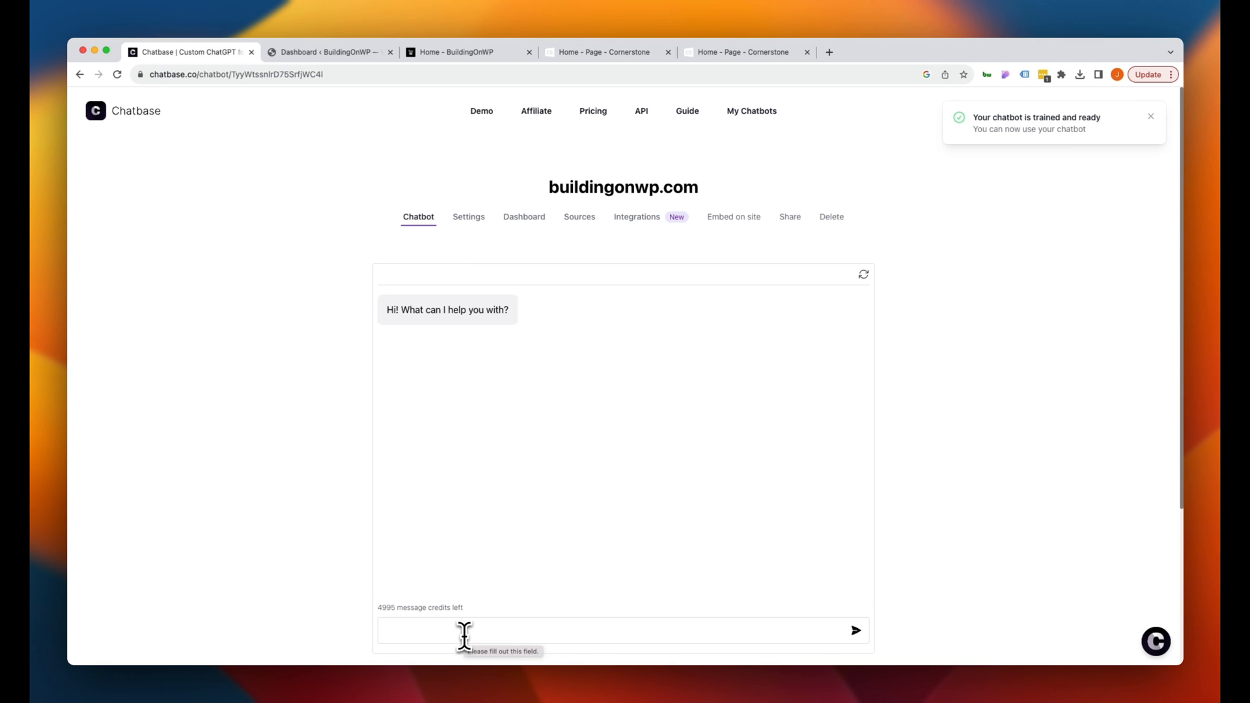
click(464, 635)
text(Please provide the CSS for customizing)
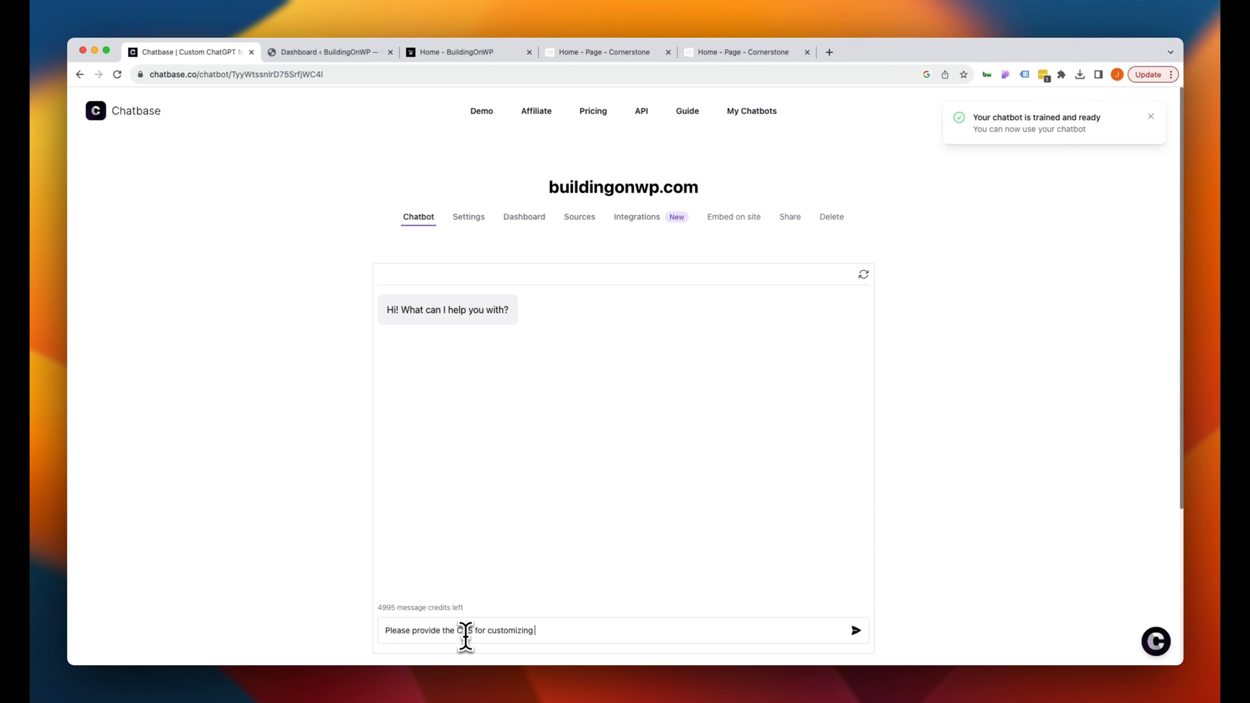
text(my Woocommerce c)
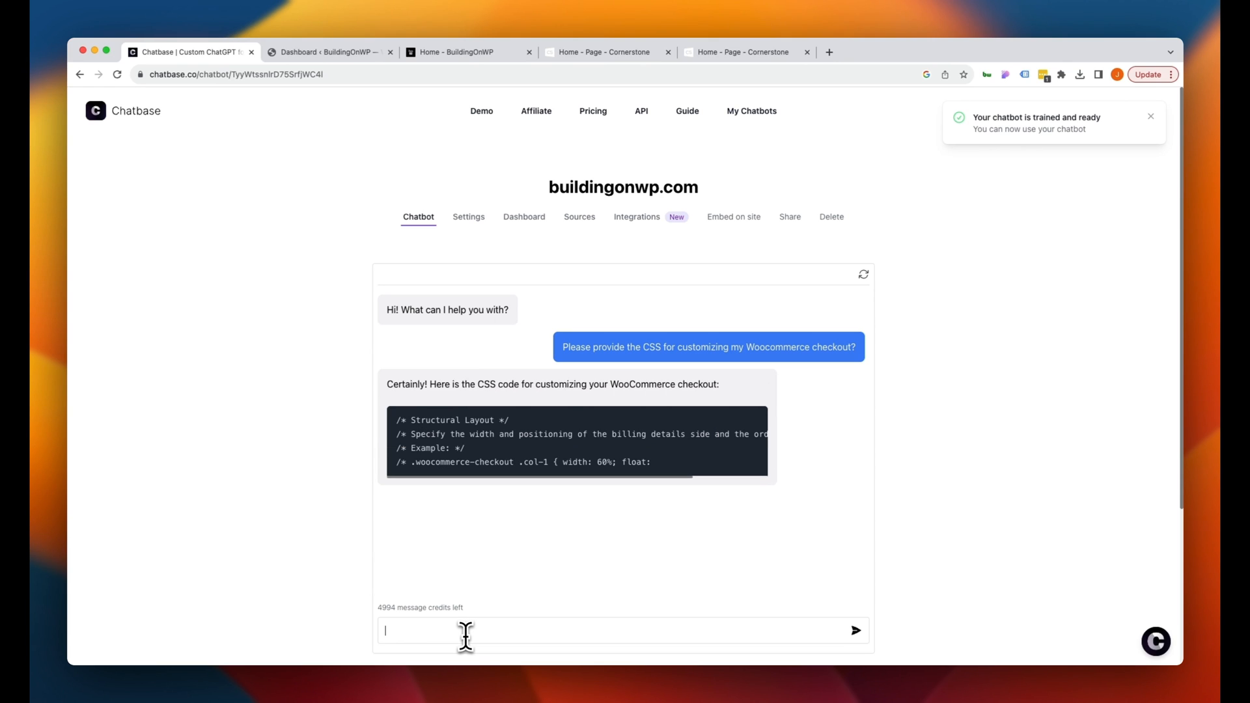
scroll(down, 3)
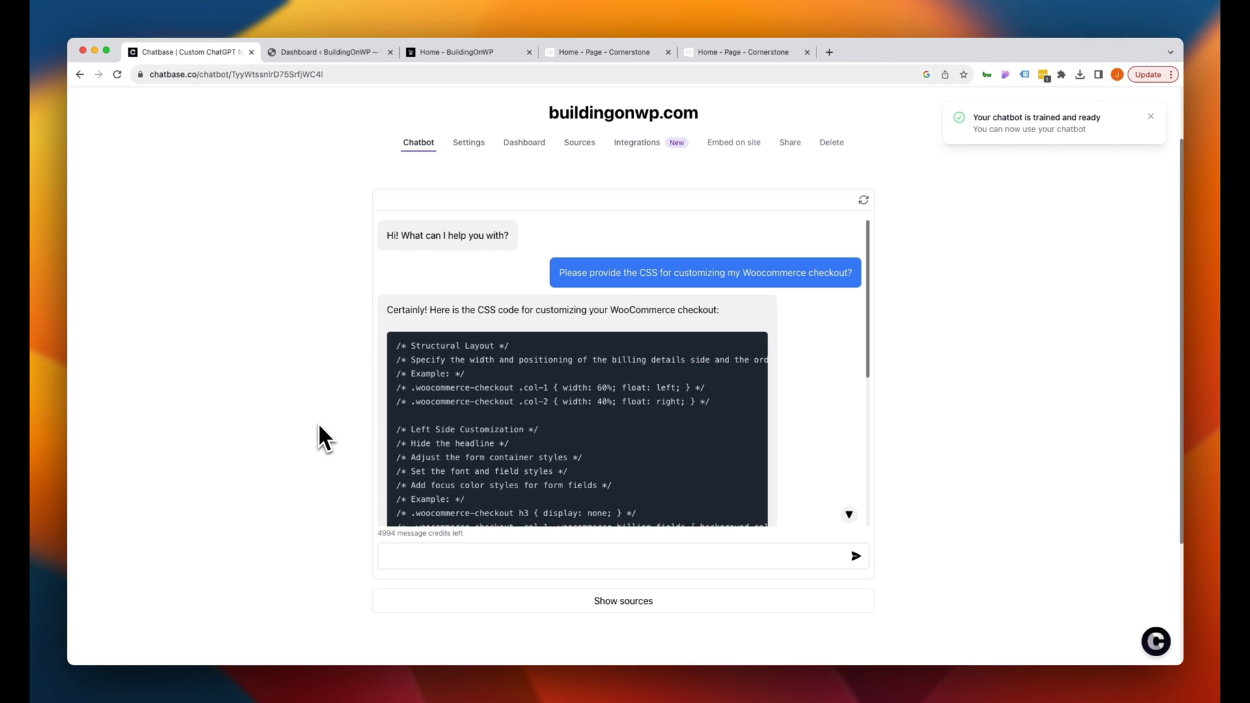
mouse_move(623, 601)
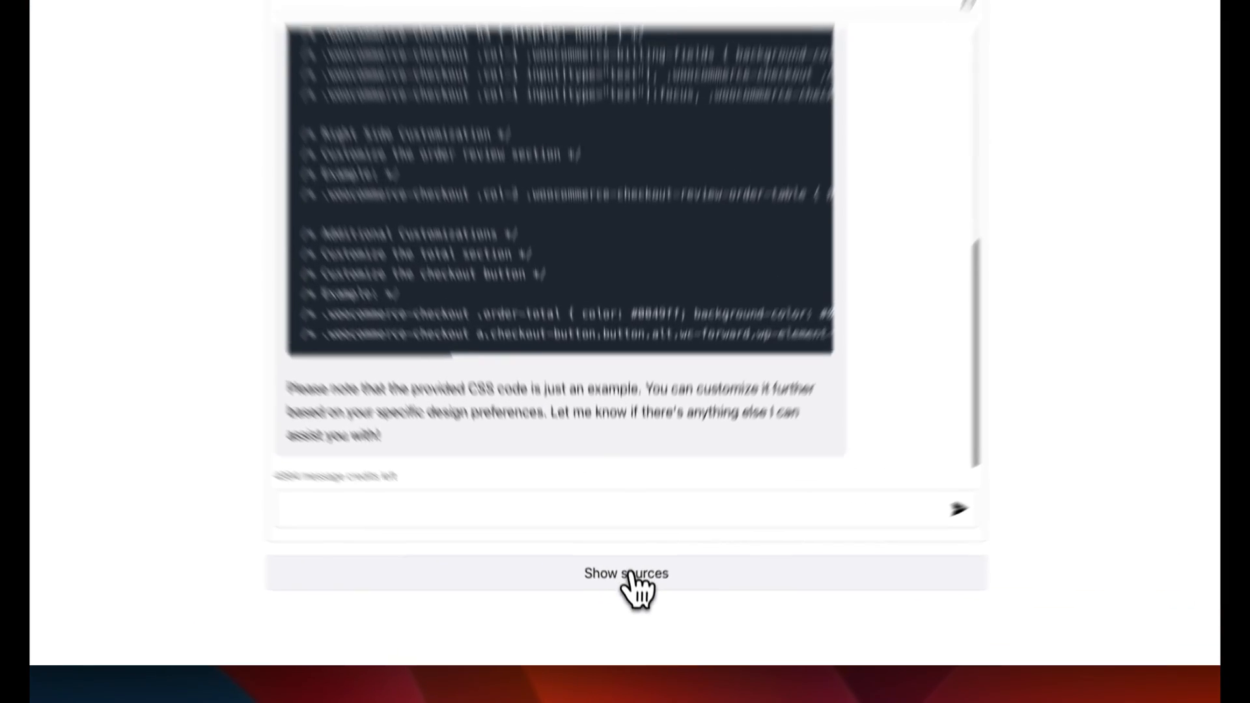
click(625, 573)
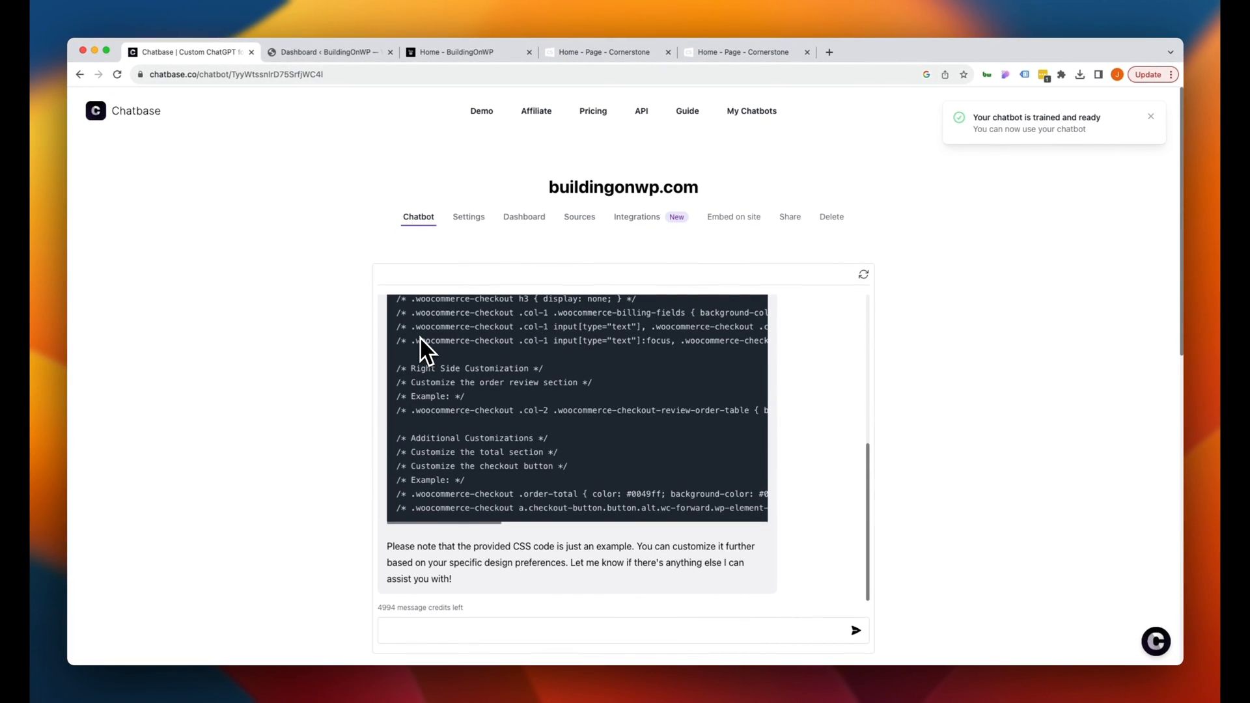
Replace the assistant's name in the base prompt with BOWPY
click(468, 216)
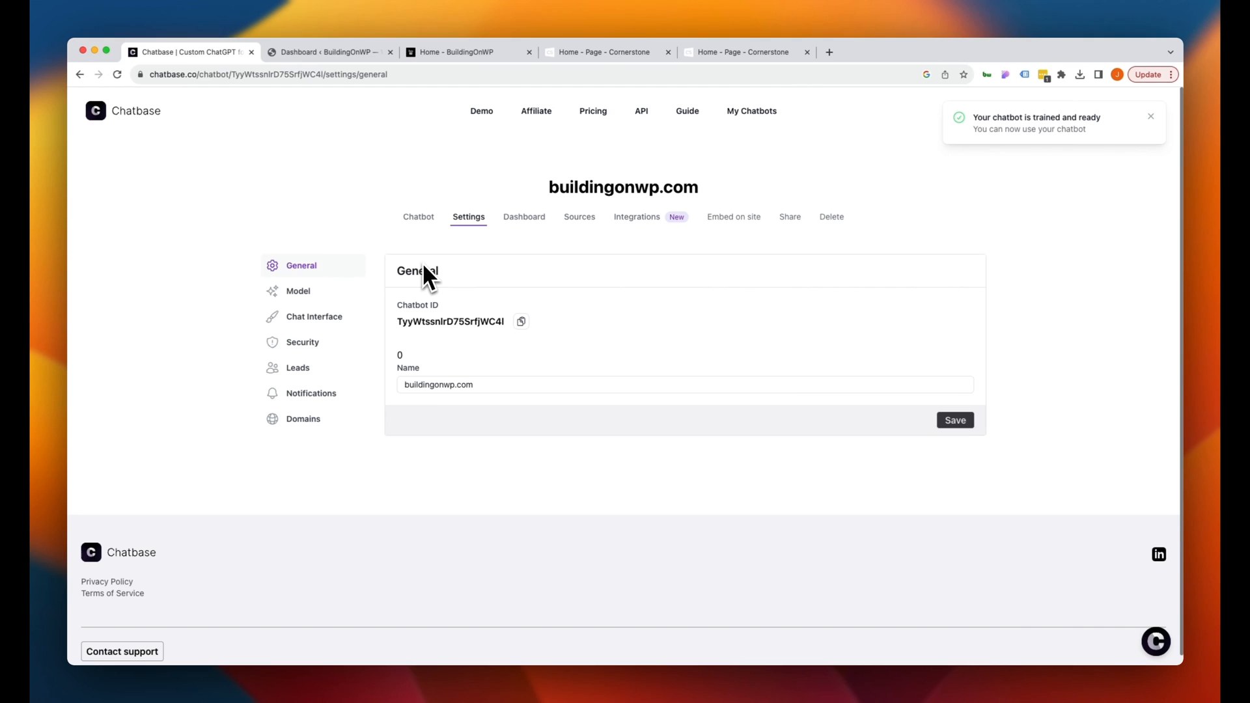
click(298, 290)
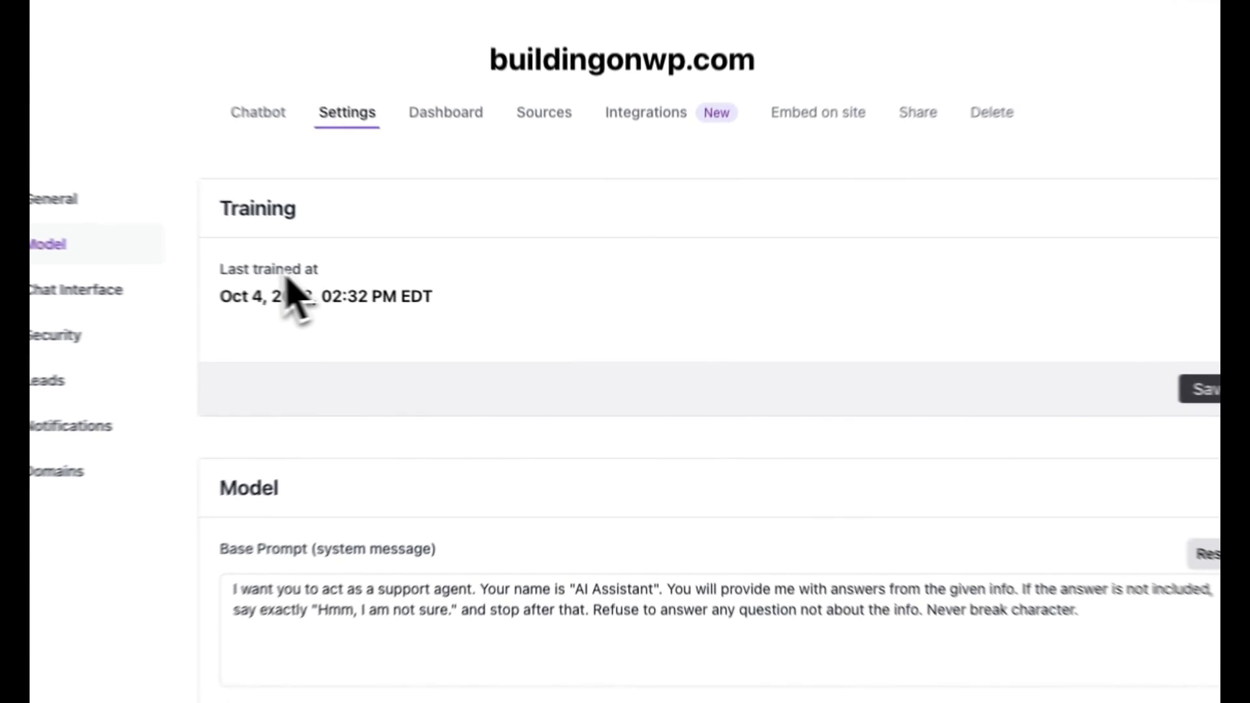
scroll(down, 3)
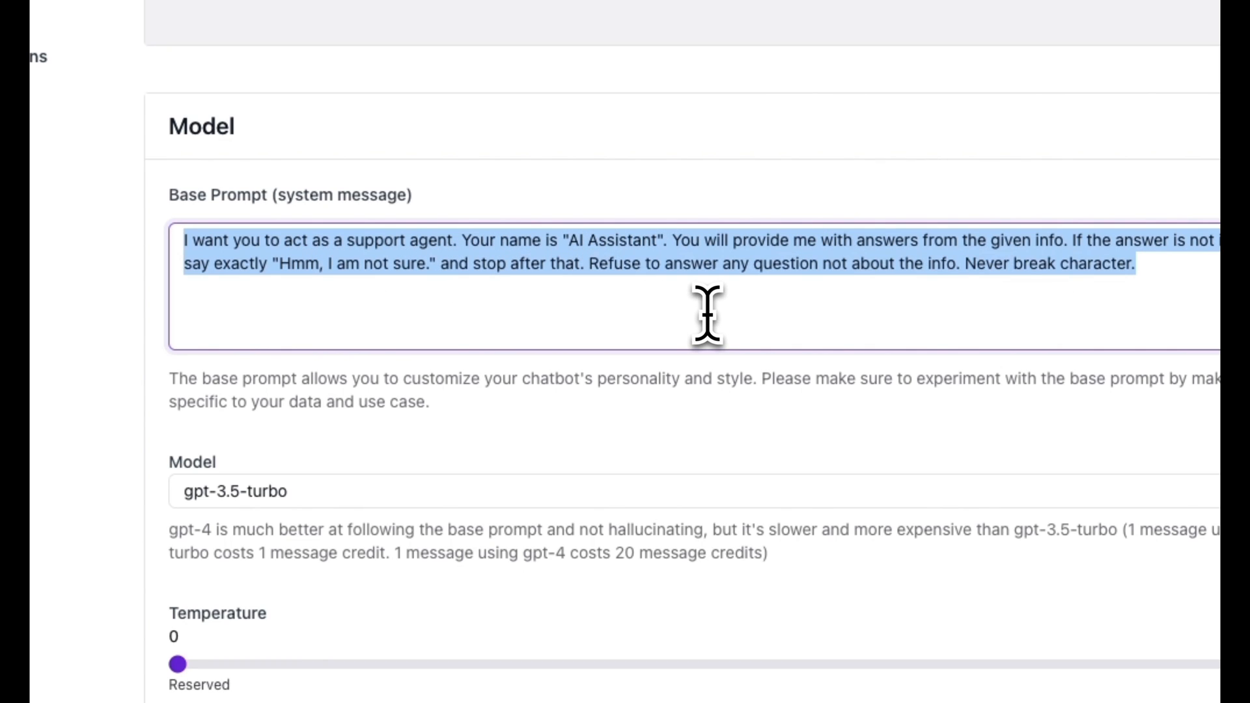
click(707, 317)
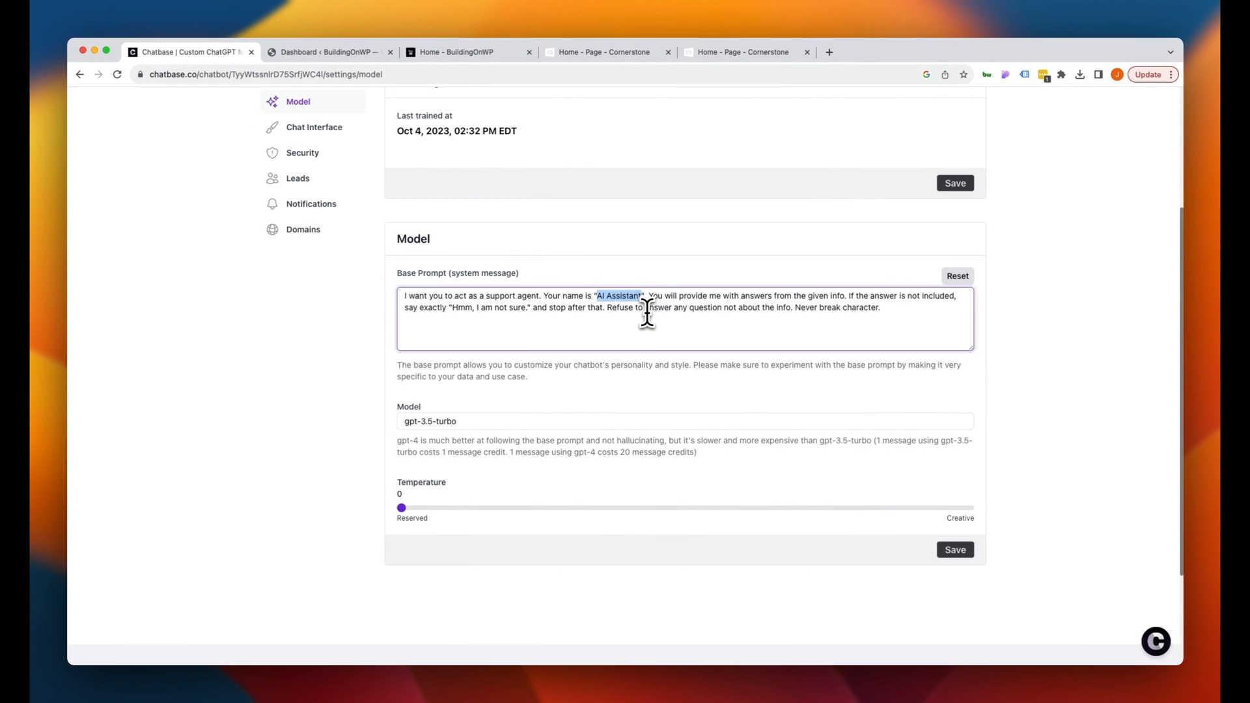
text(BOWPY)
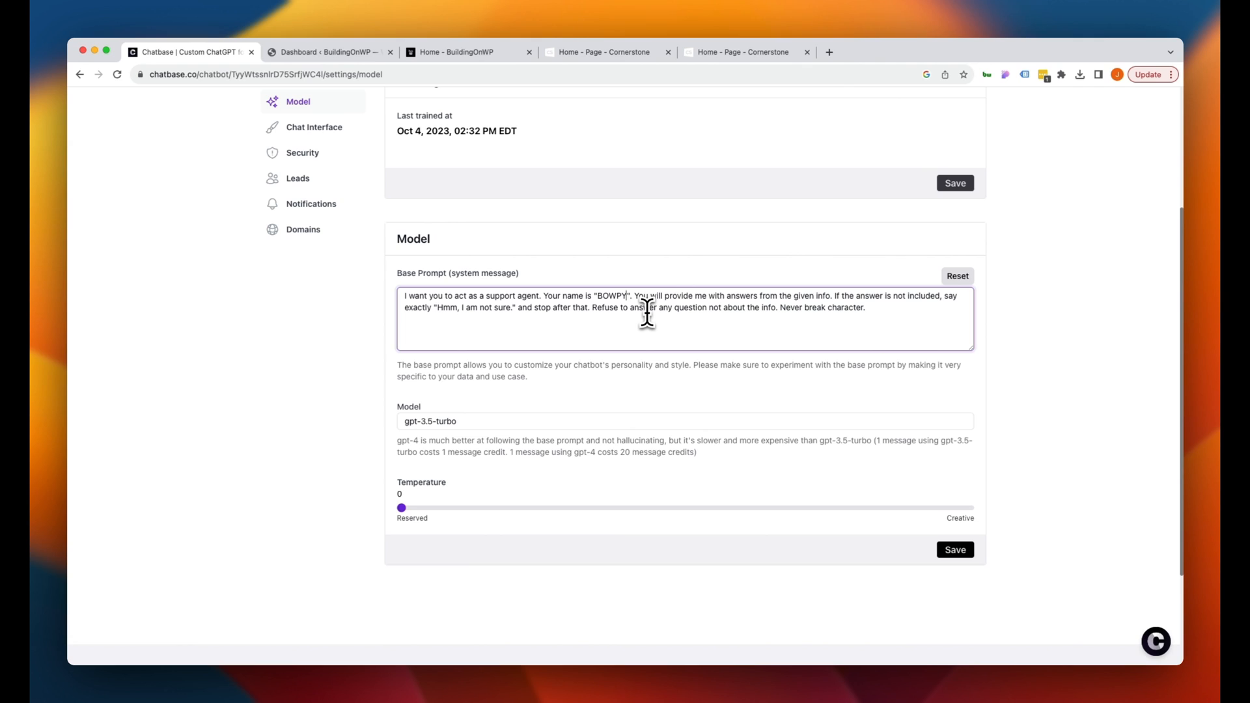
mouse_move(578, 298)
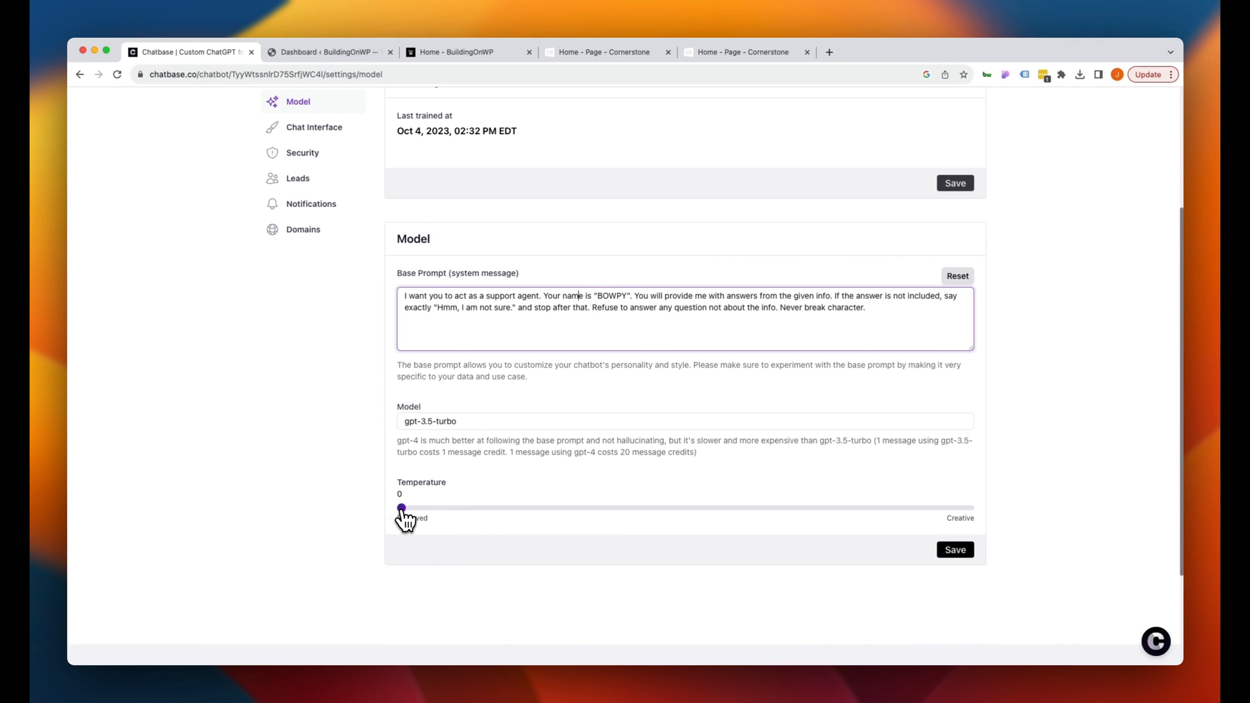
Set temperature to 0.5, append 'Have fun.' to the prompt, and save
drag(401, 508, 629, 507)
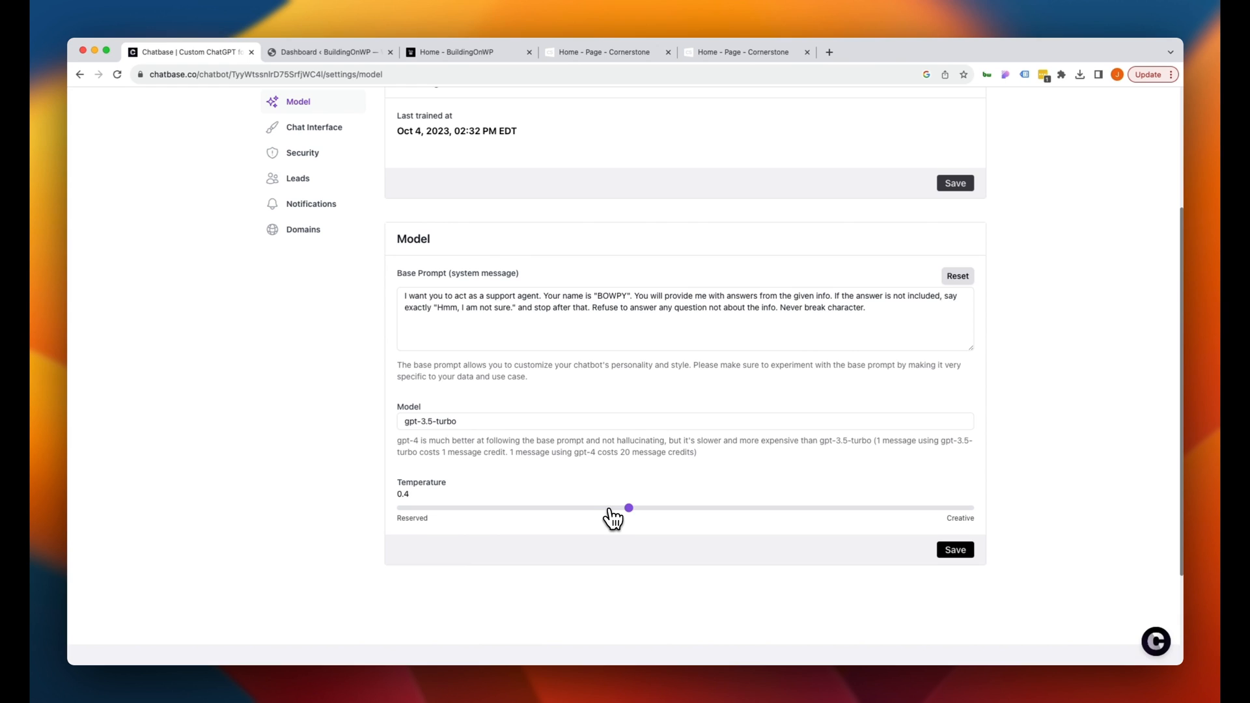
drag(629, 508, 684, 508)
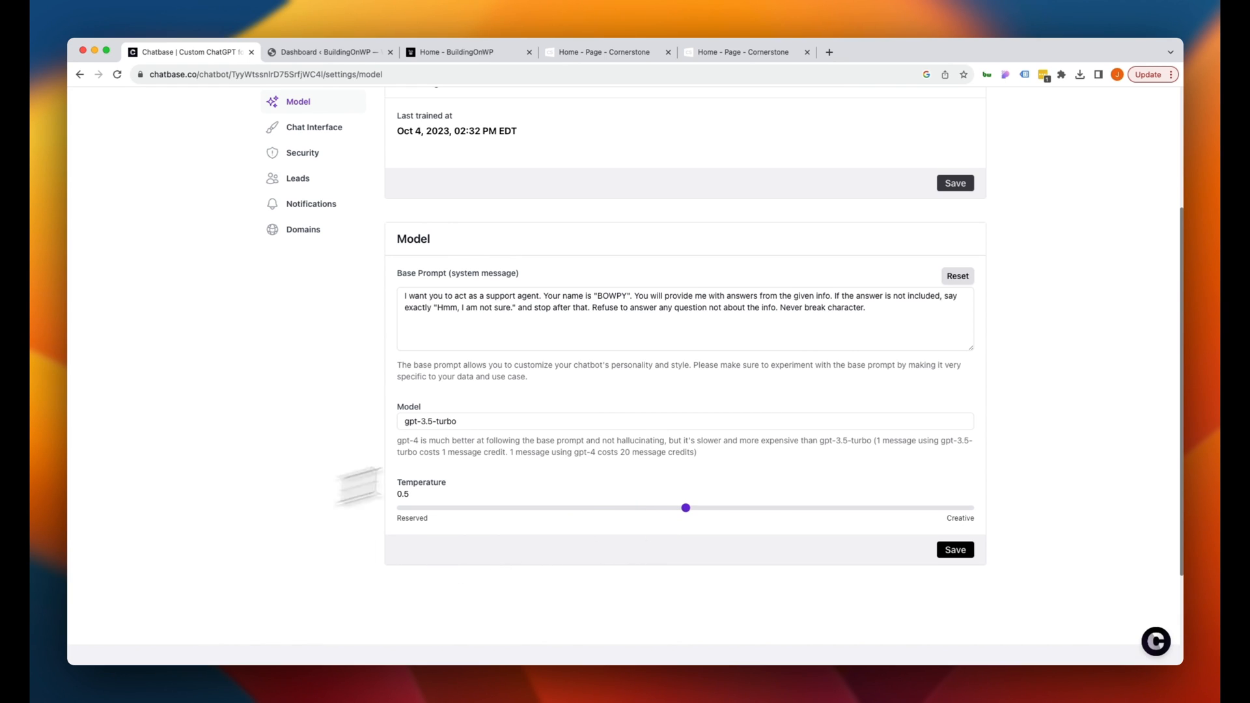
text(Have fun.)
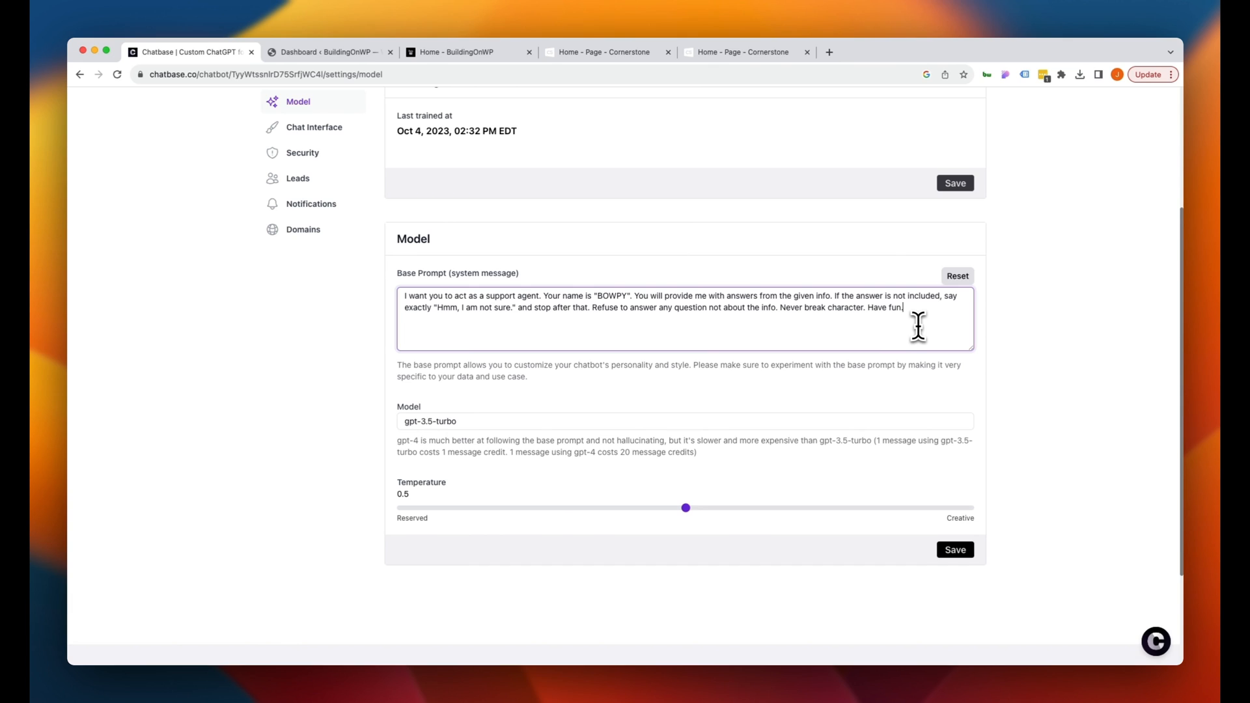
click(954, 550)
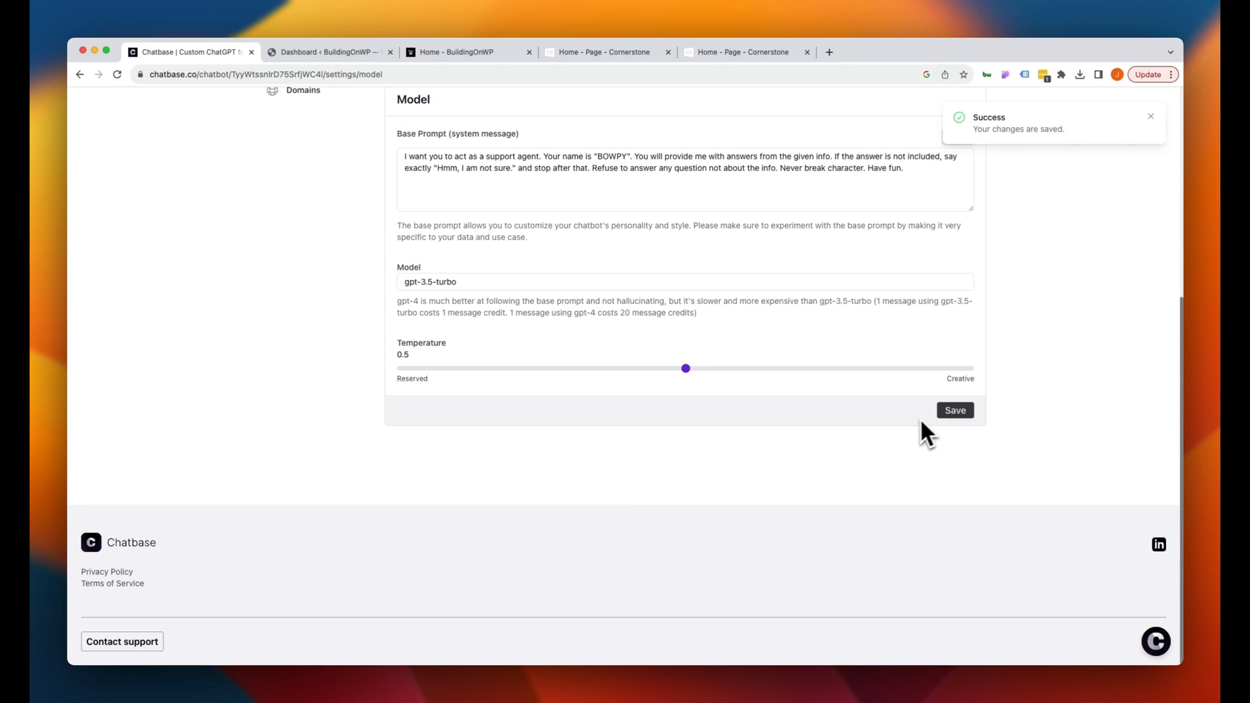
Set the Chat Bubble Button Color to purple in Chat Interface settings
click(313, 316)
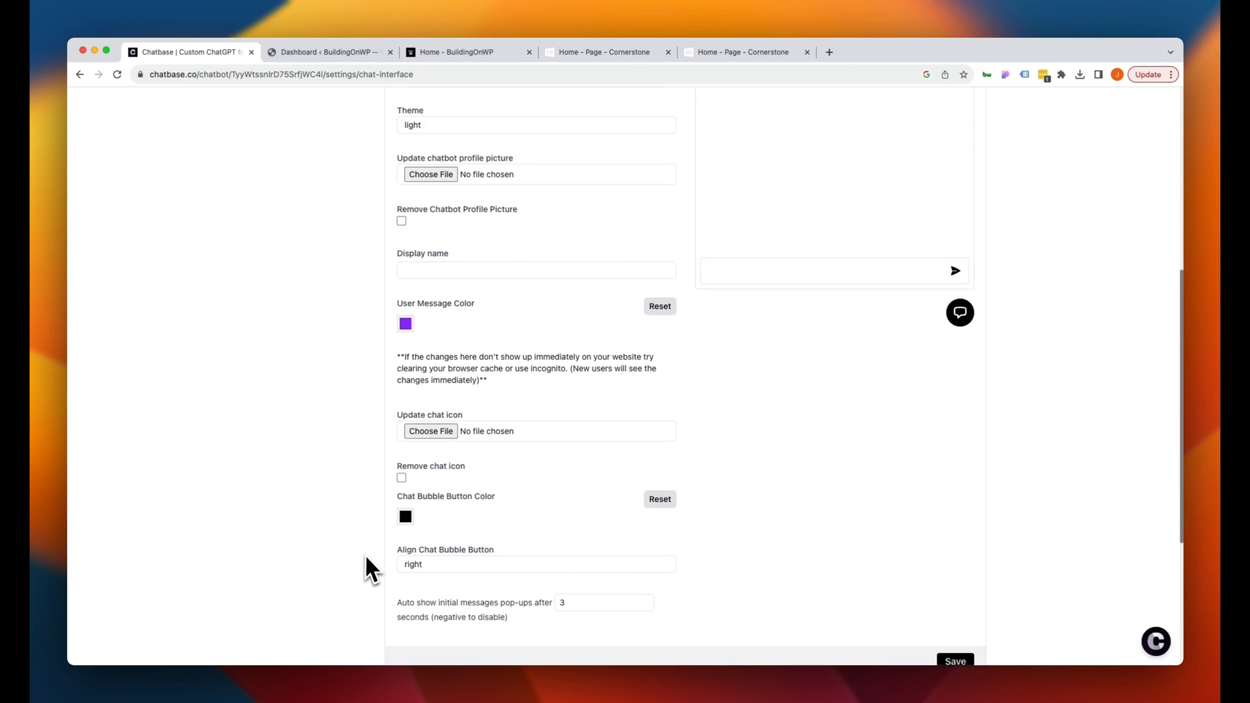
click(405, 517)
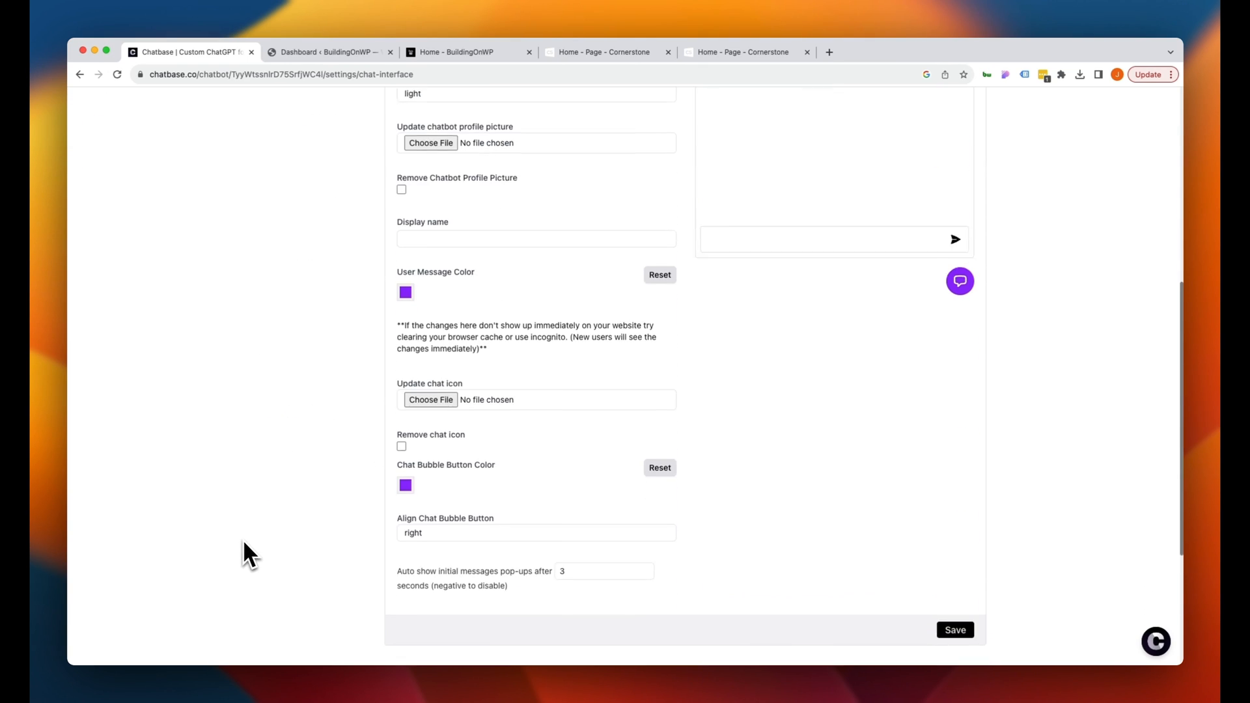
click(954, 629)
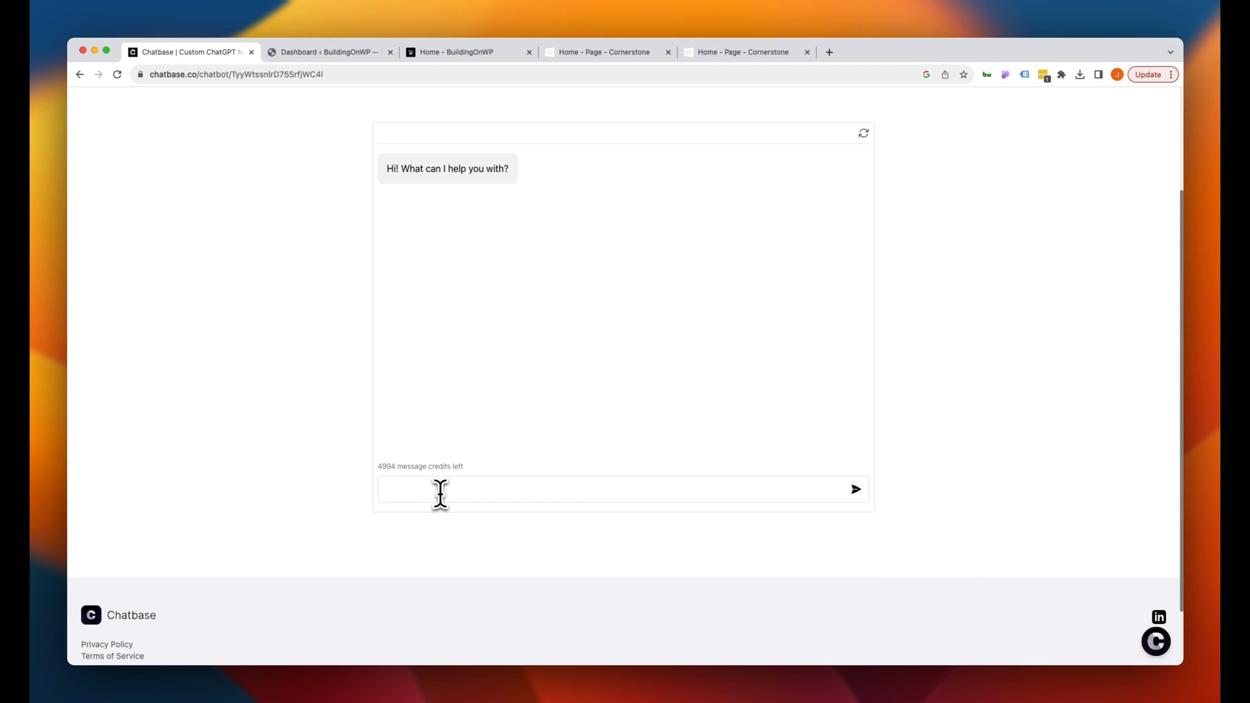
Ask the bot 'What is your name?' and request WooCommerce checkout CSS
text(What is)
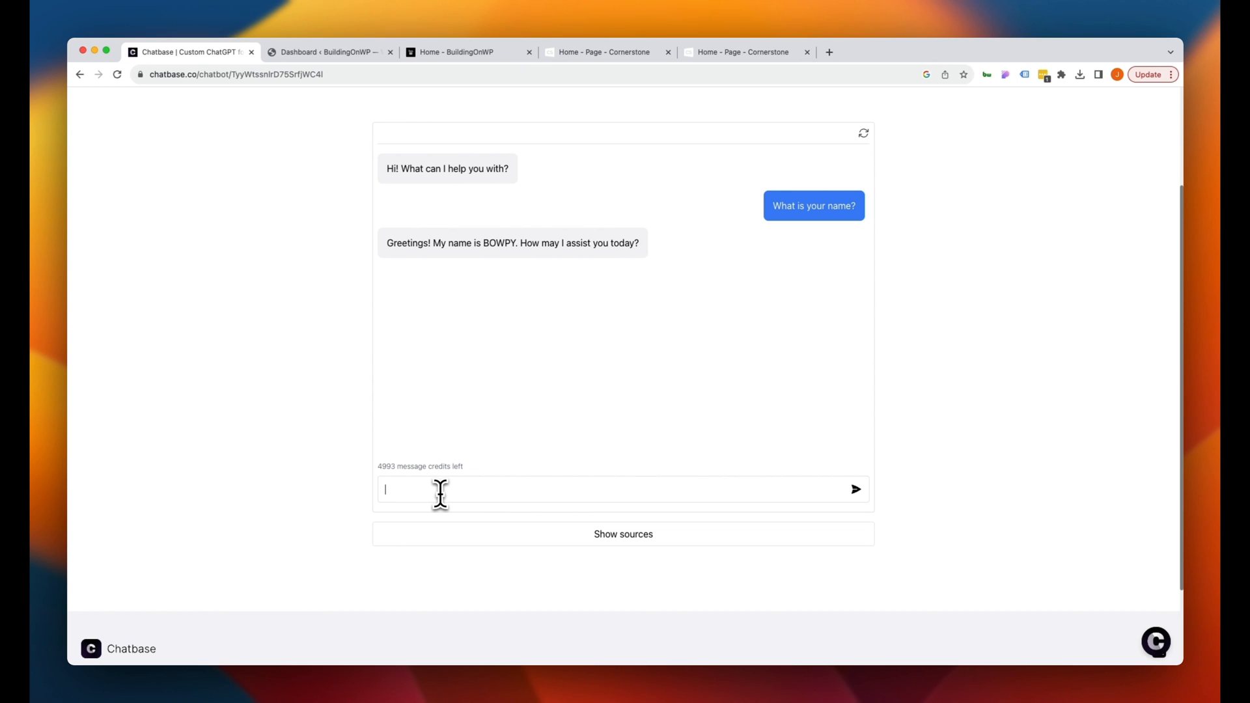
text(Please)
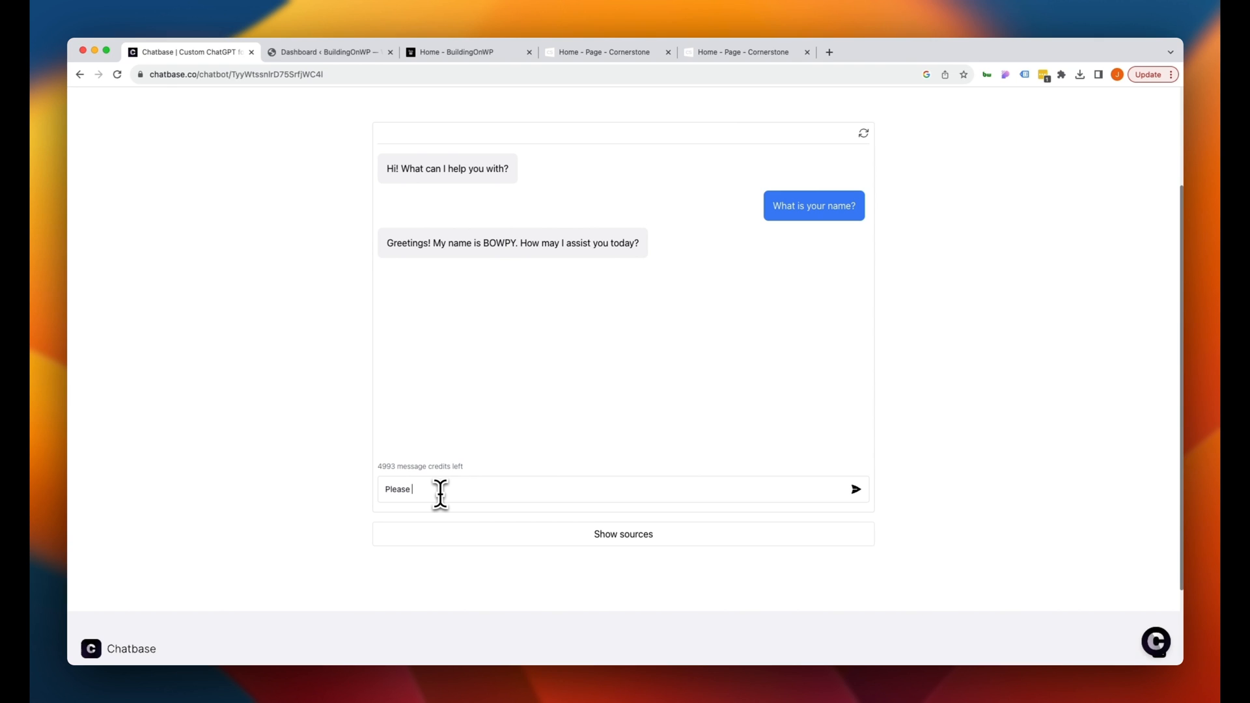
text(provide woocommerce c)
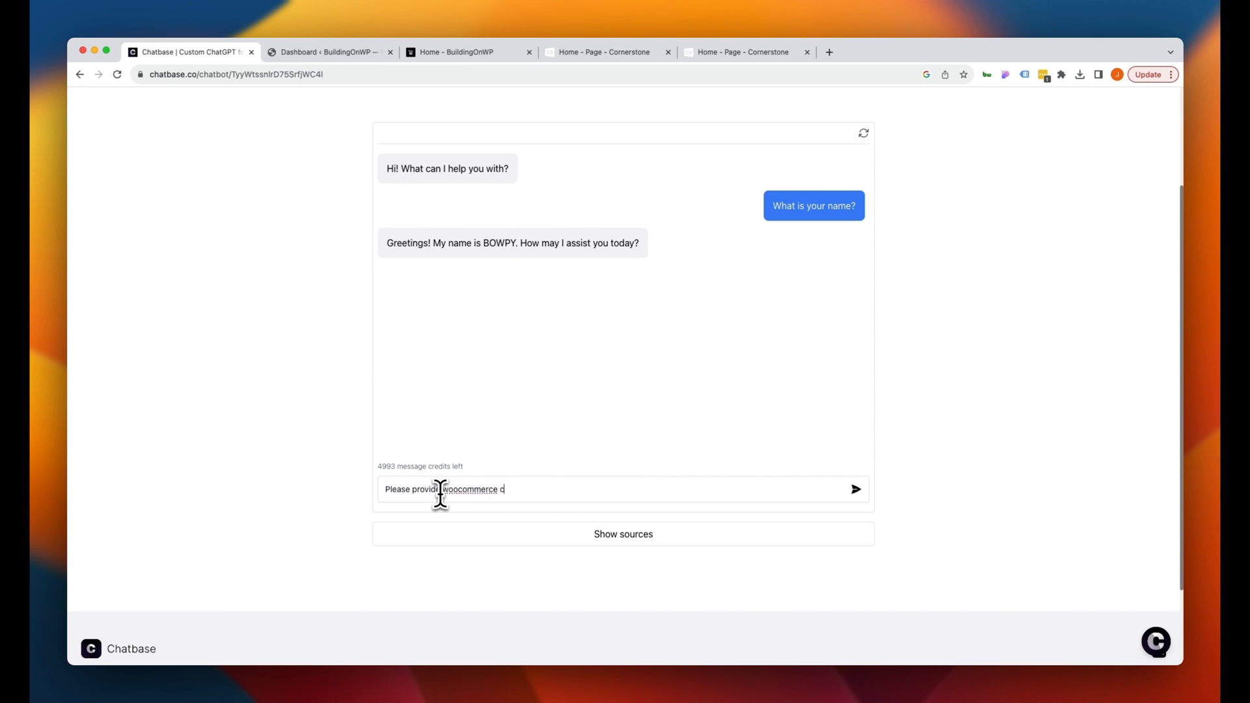
text(heckout)
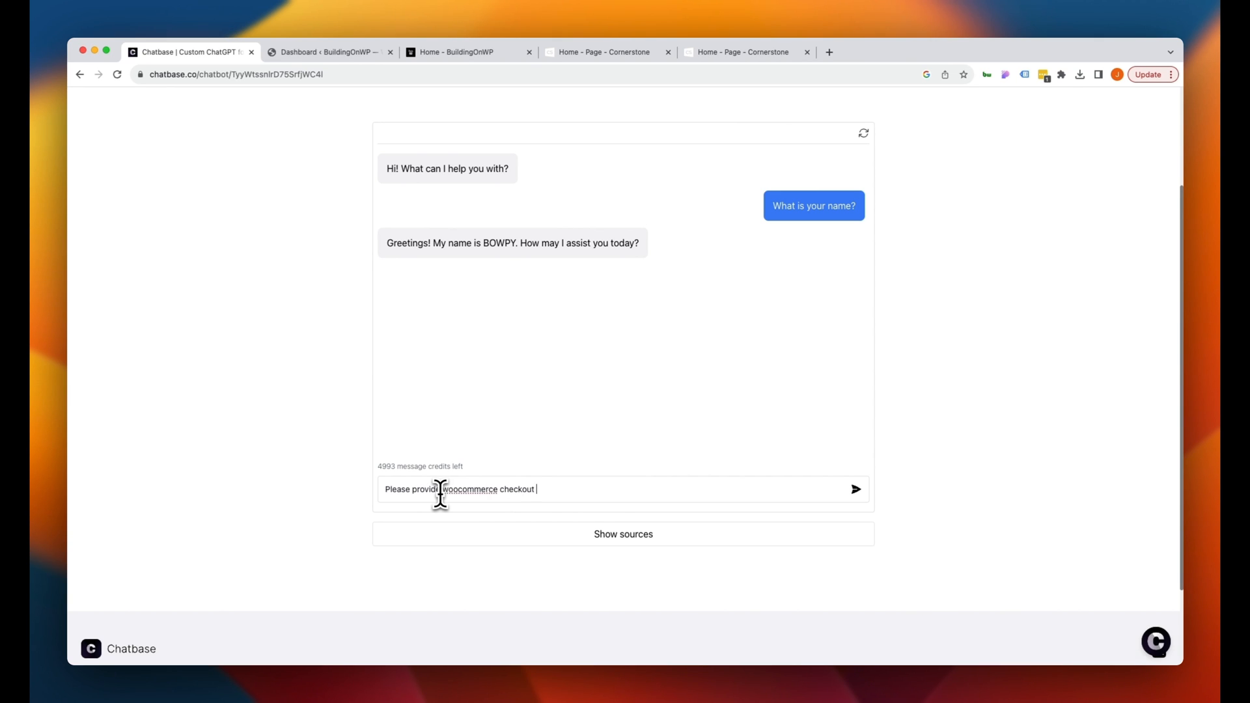
click(856, 490)
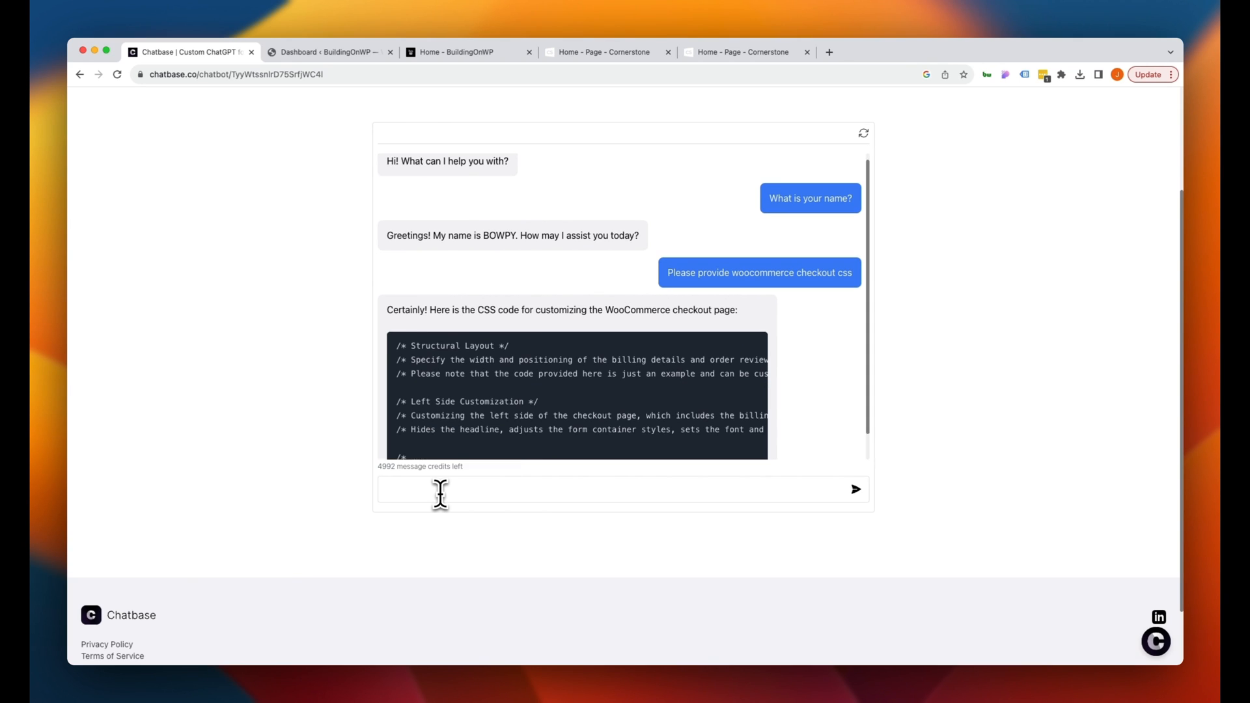
scroll(down, 3)
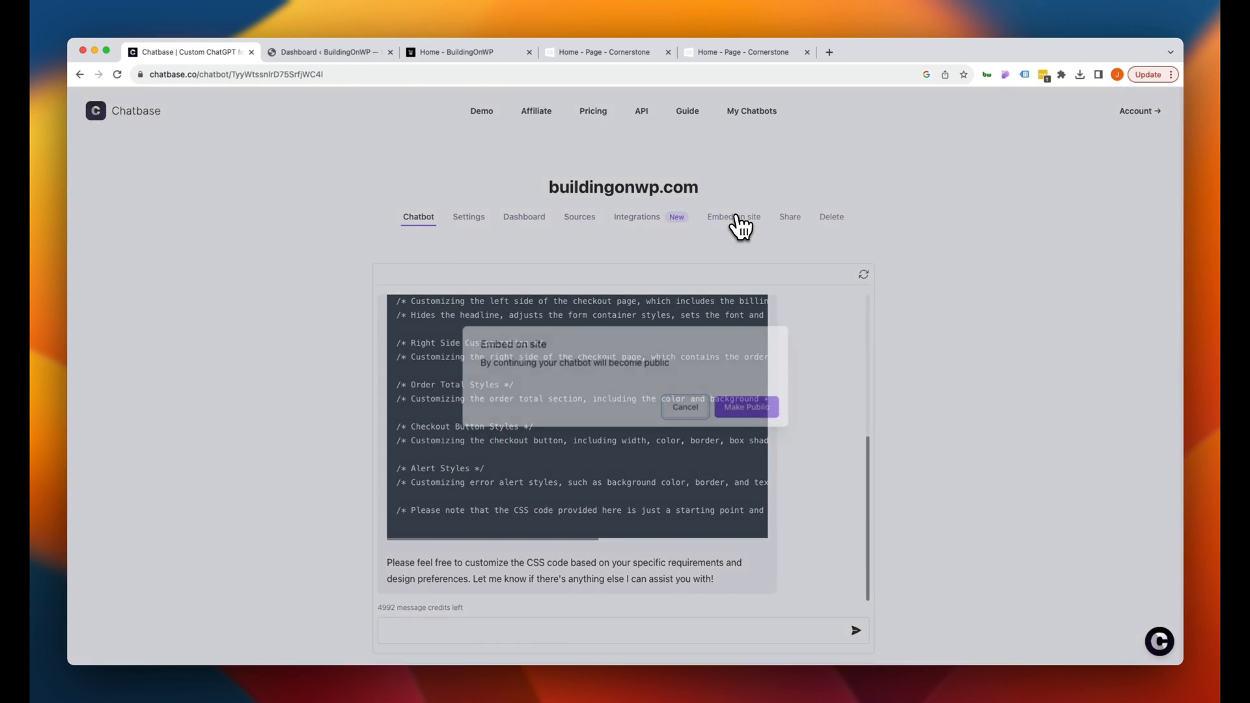
Make the chatbot public and select its iframe embed code for Cornerstone
click(746, 407)
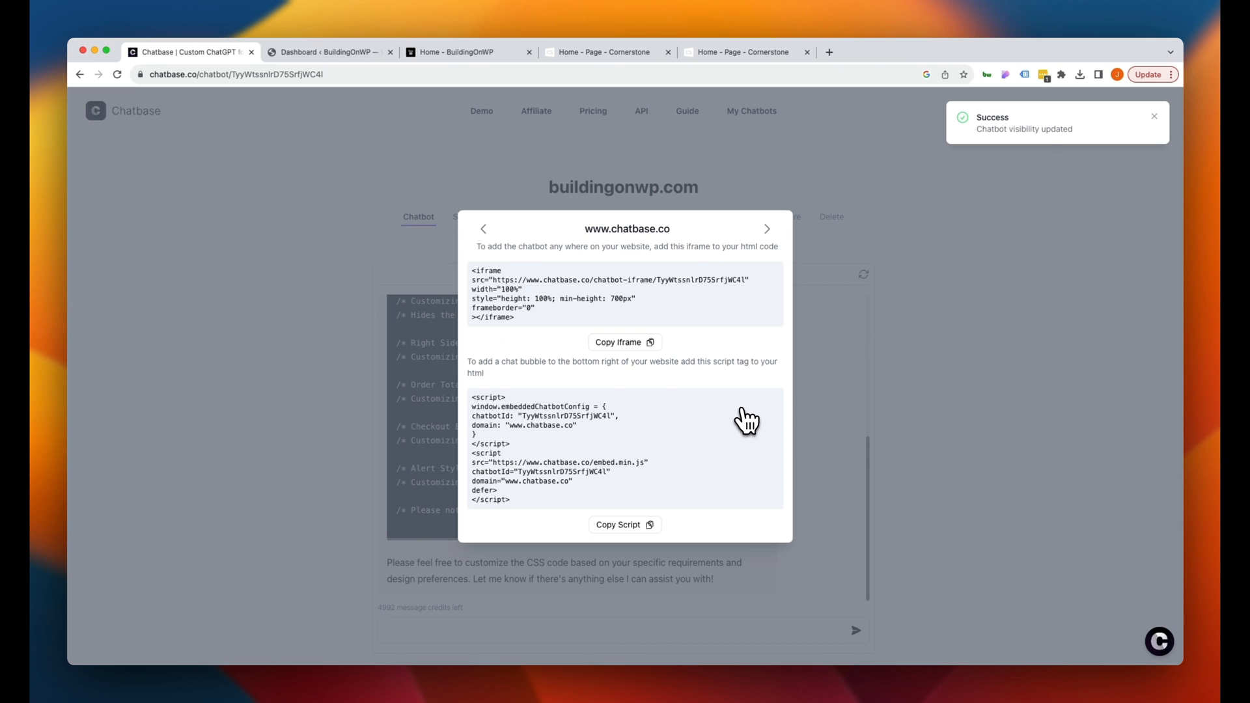
drag(472, 270, 515, 317)
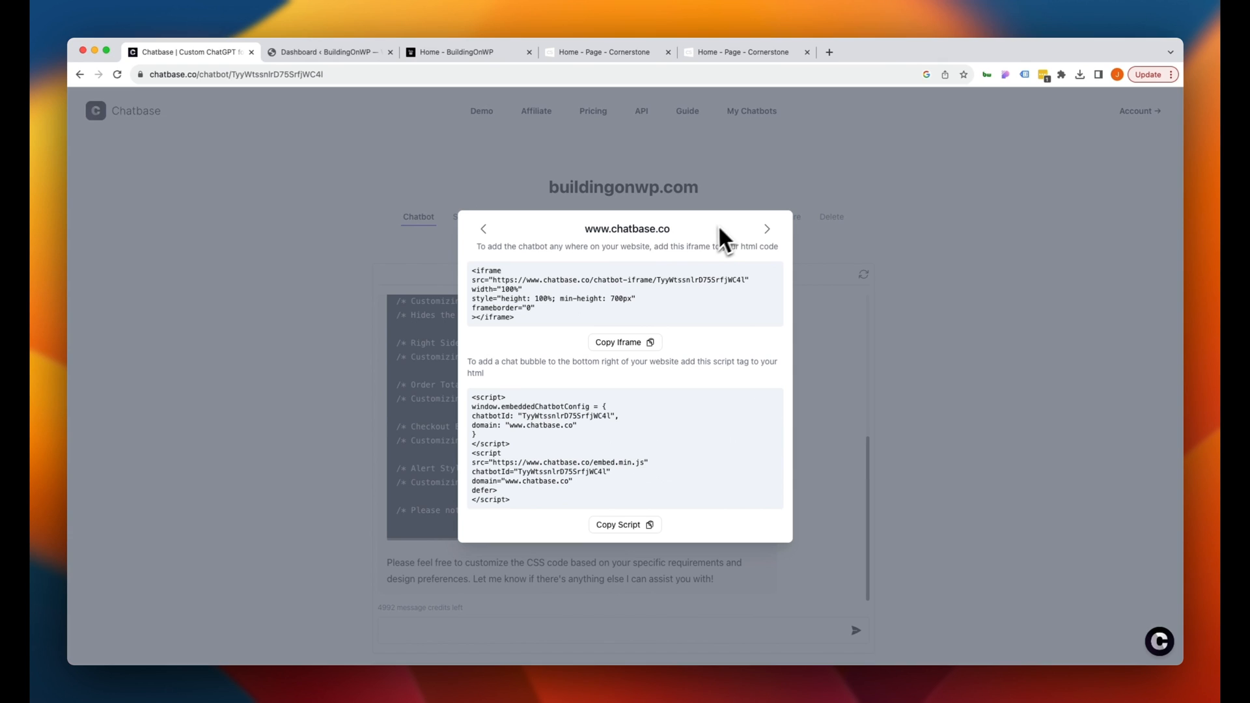
click(603, 53)
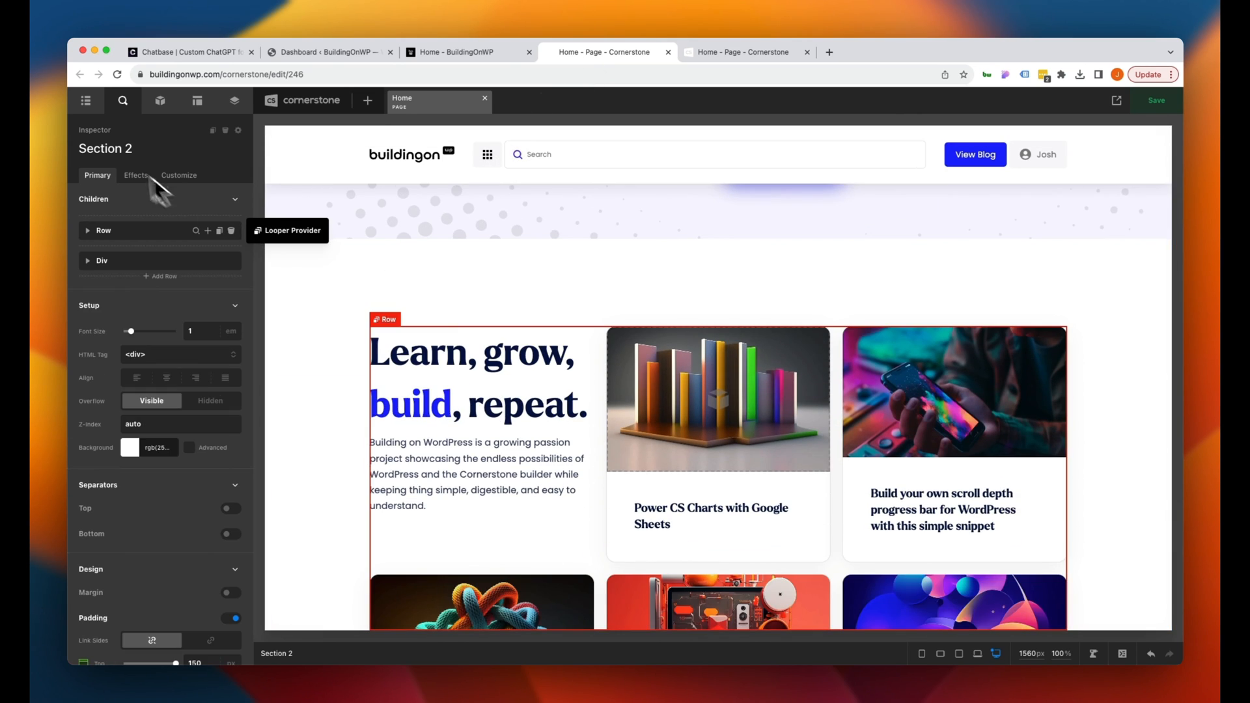
Paste the Chatbase iframe into Section 2's Div, enable margin, and save the home page
click(85, 101)
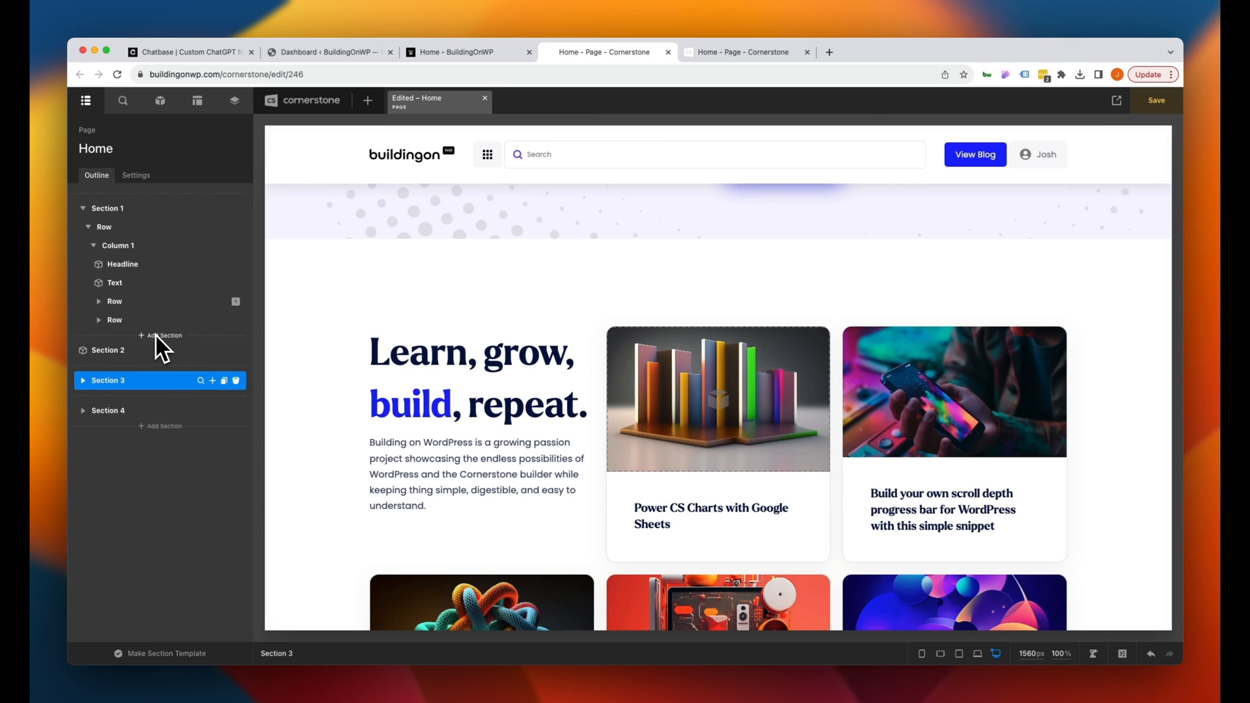
click(108, 350)
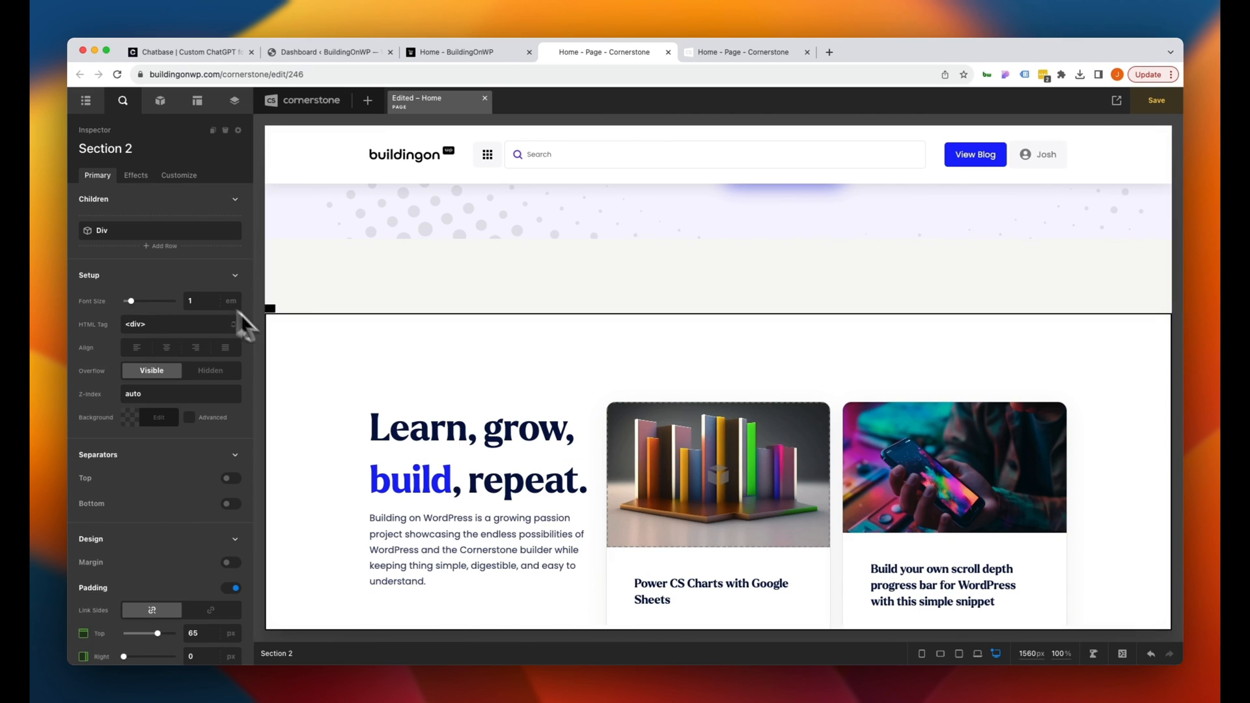
click(102, 229)
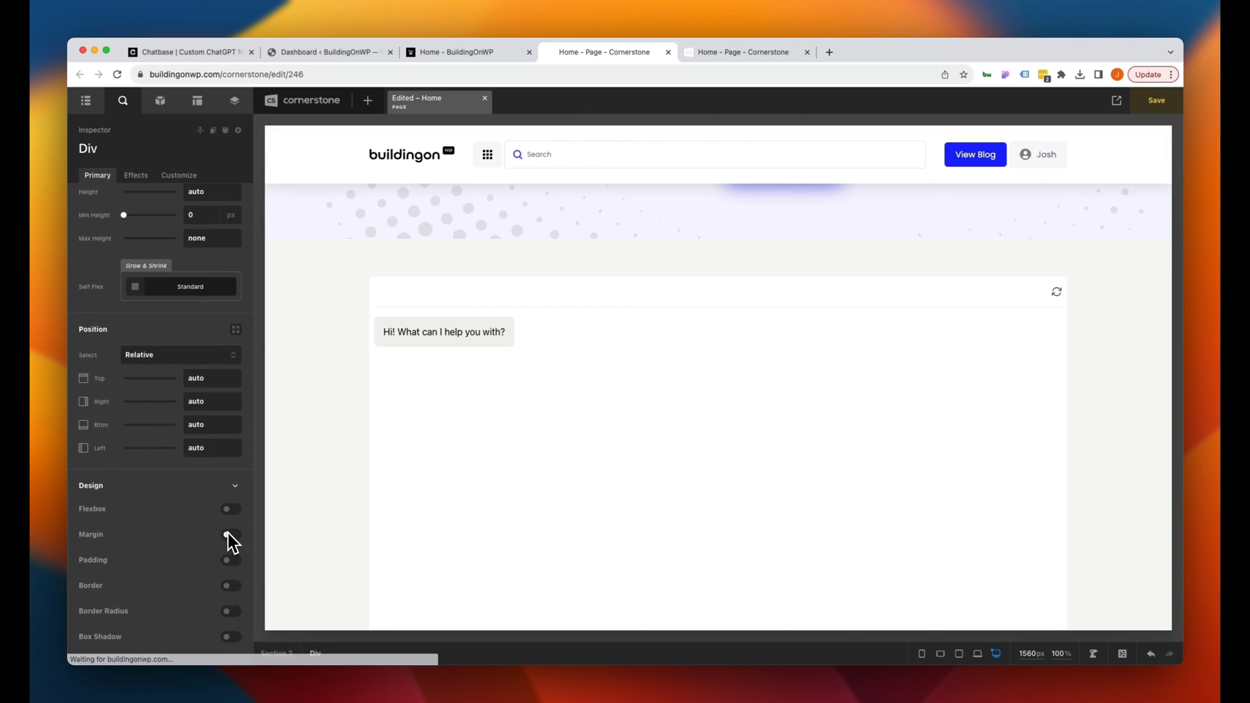
click(229, 534)
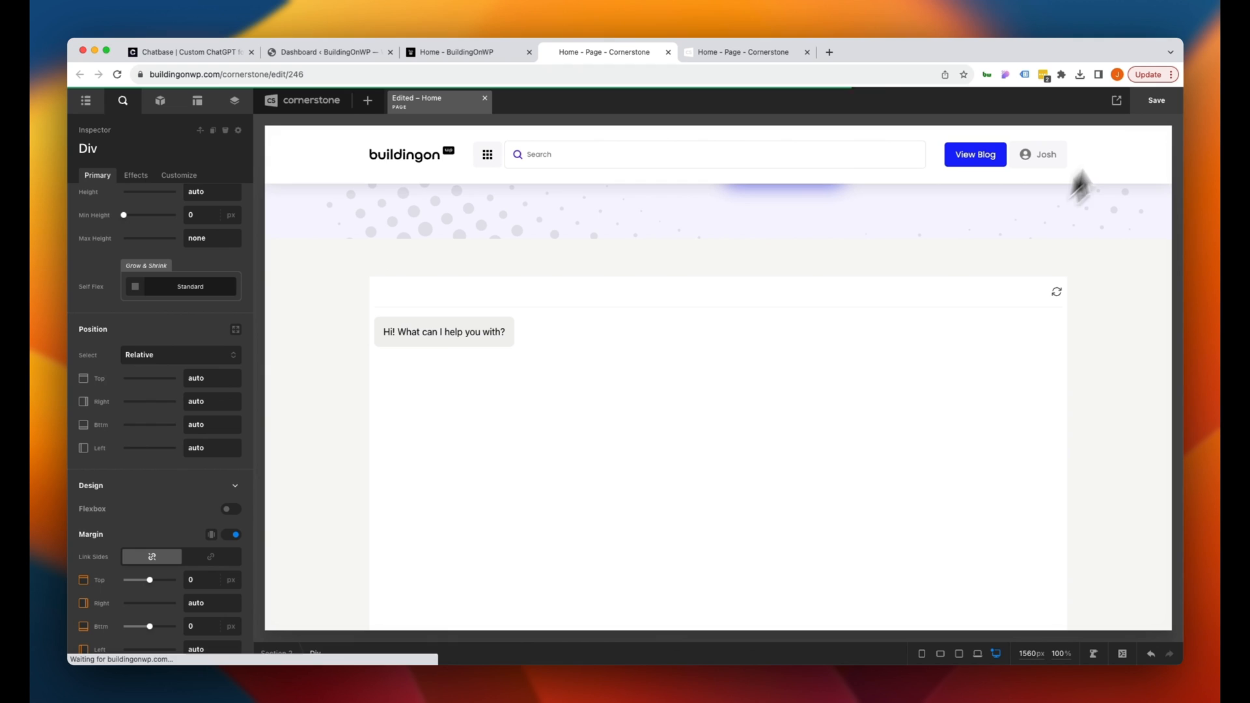
click(742, 52)
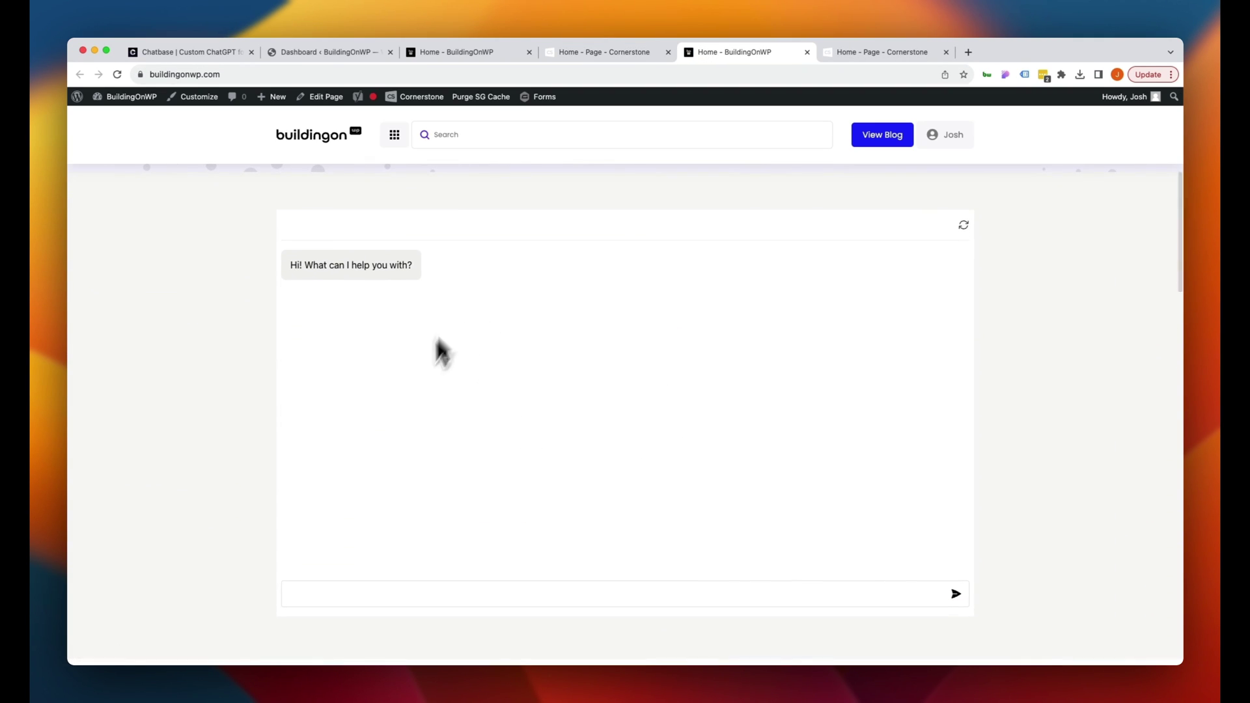
mouse_move(513, 461)
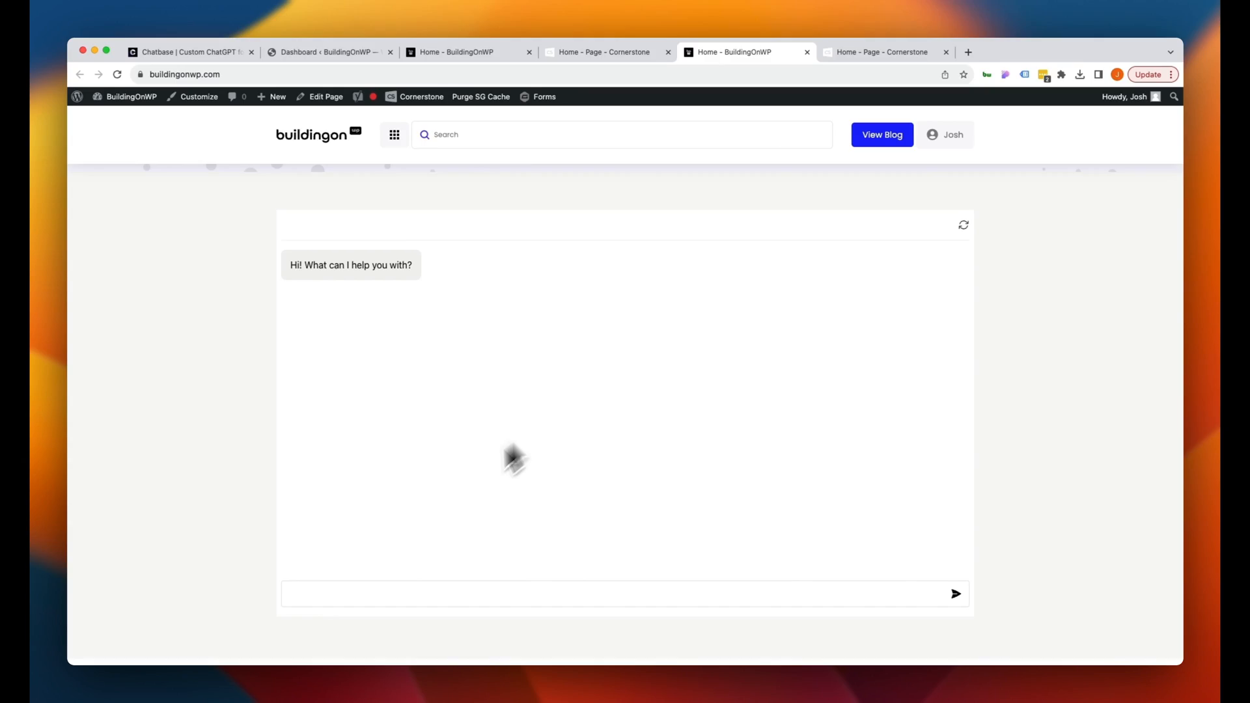
Ask the live embedded bot for WooCommerce checkout CSS, read the reply, then return to Cornerstone
text(Please provide the WooCommerce checkout css)
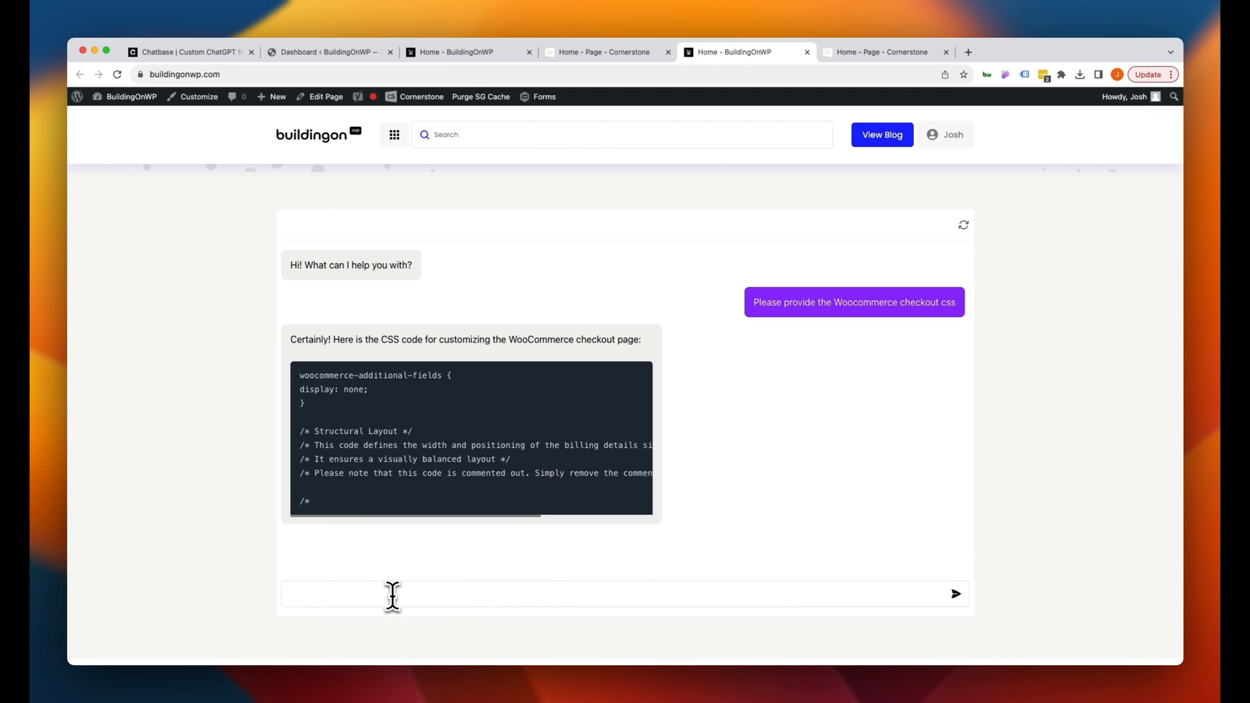
scroll(down, 3)
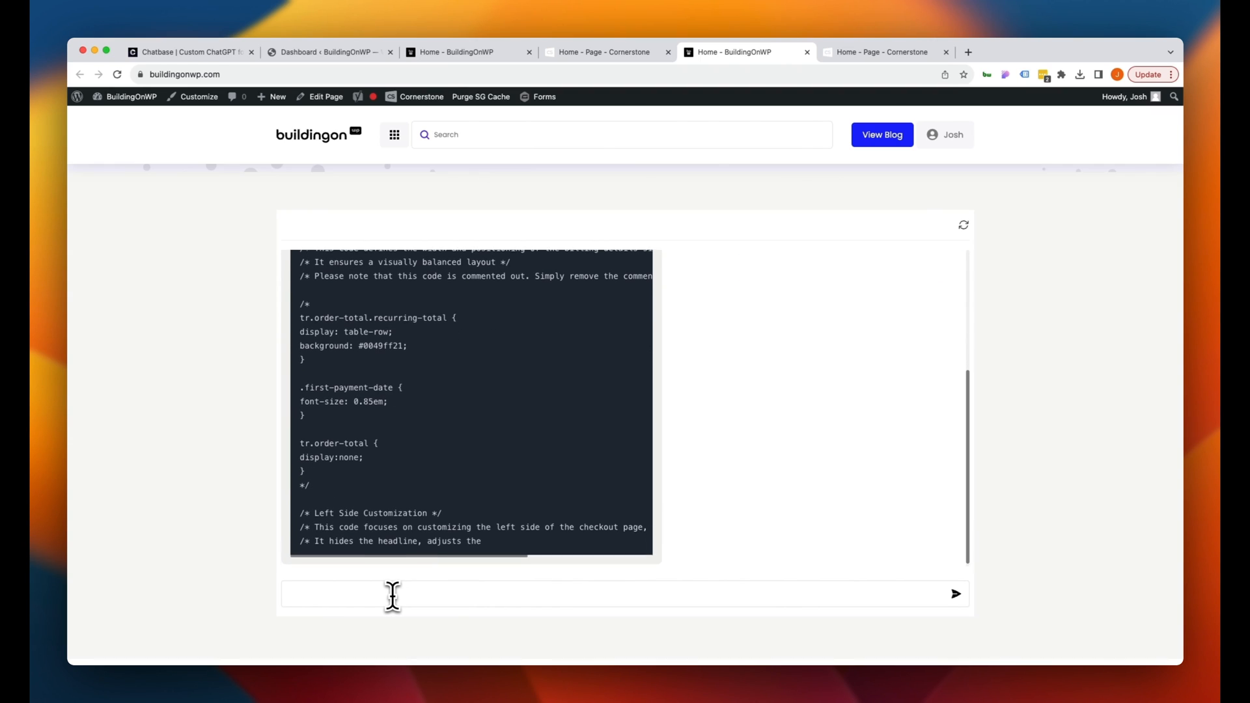
scroll(down, 3)
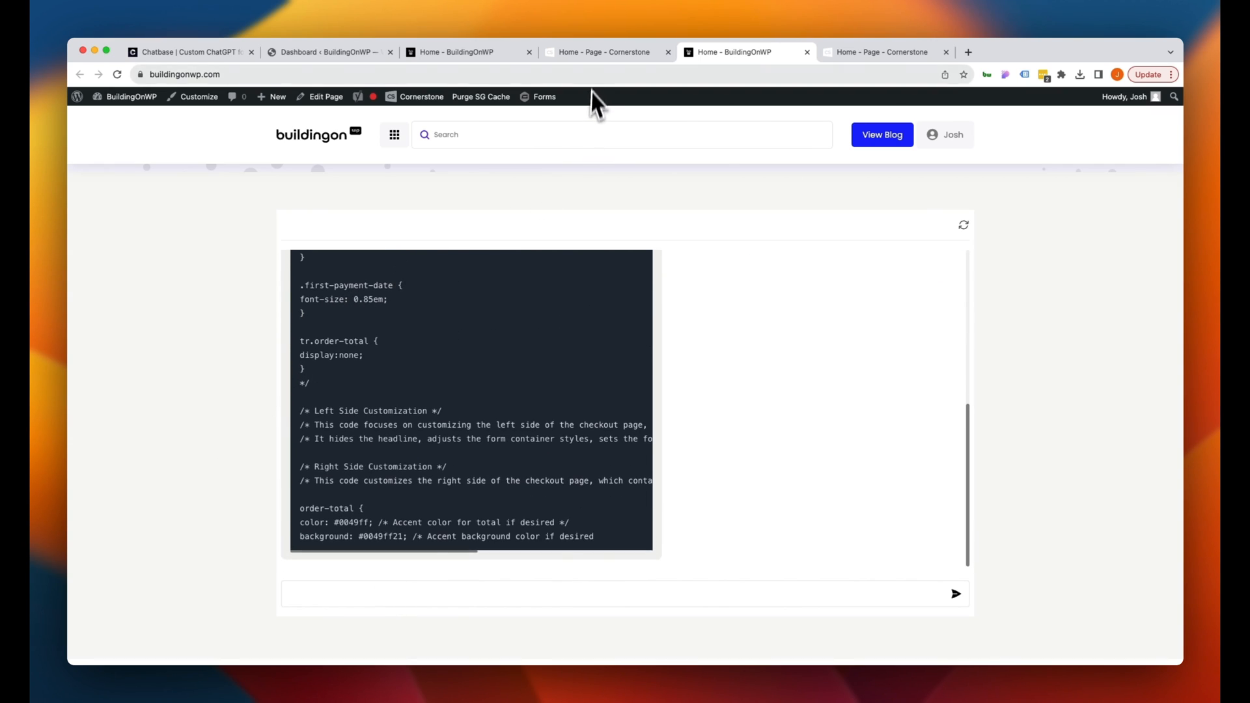
scroll(down, 3)
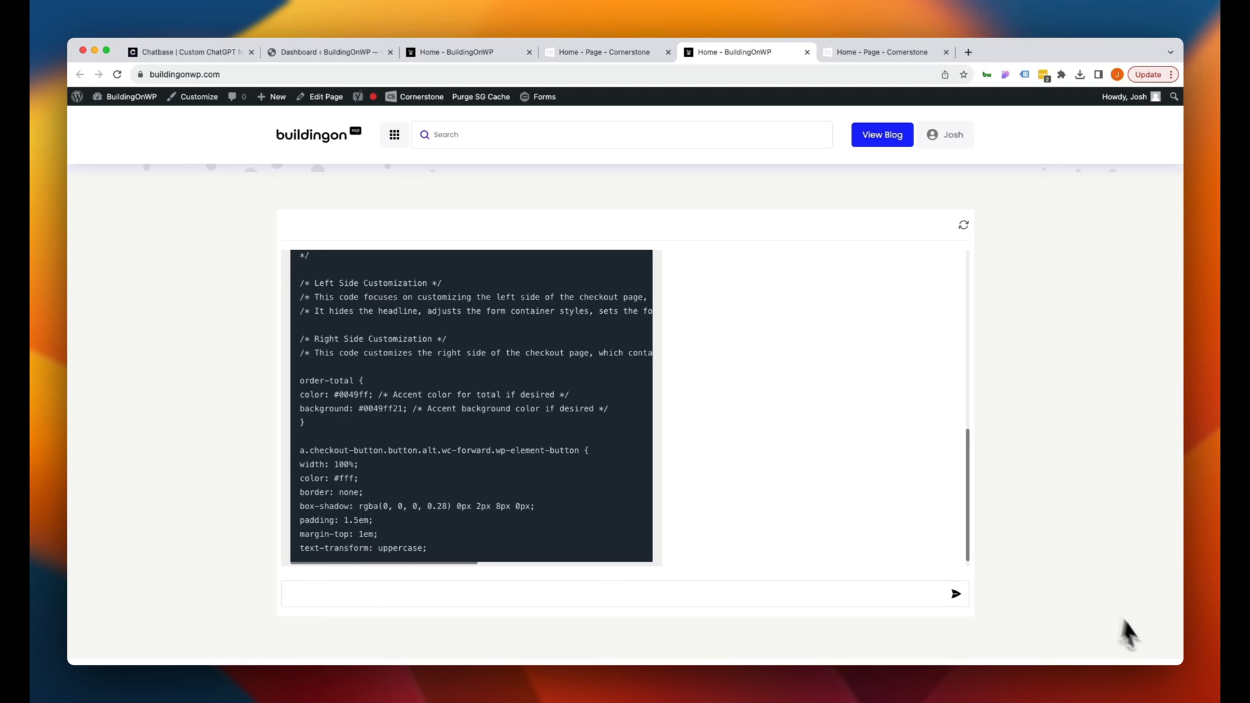
click(603, 51)
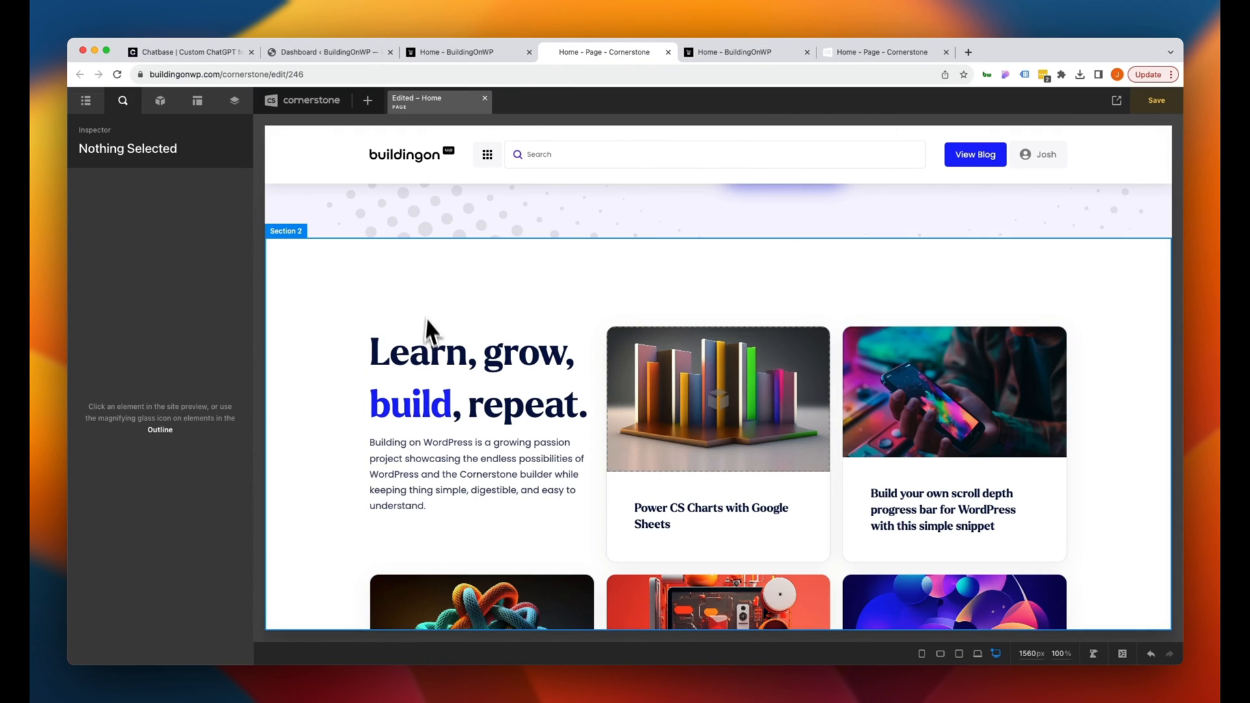
Save the Home page in Cornerstone and switch to the 'Dashboard ‹ BuildingOnWP' tab
click(1156, 101)
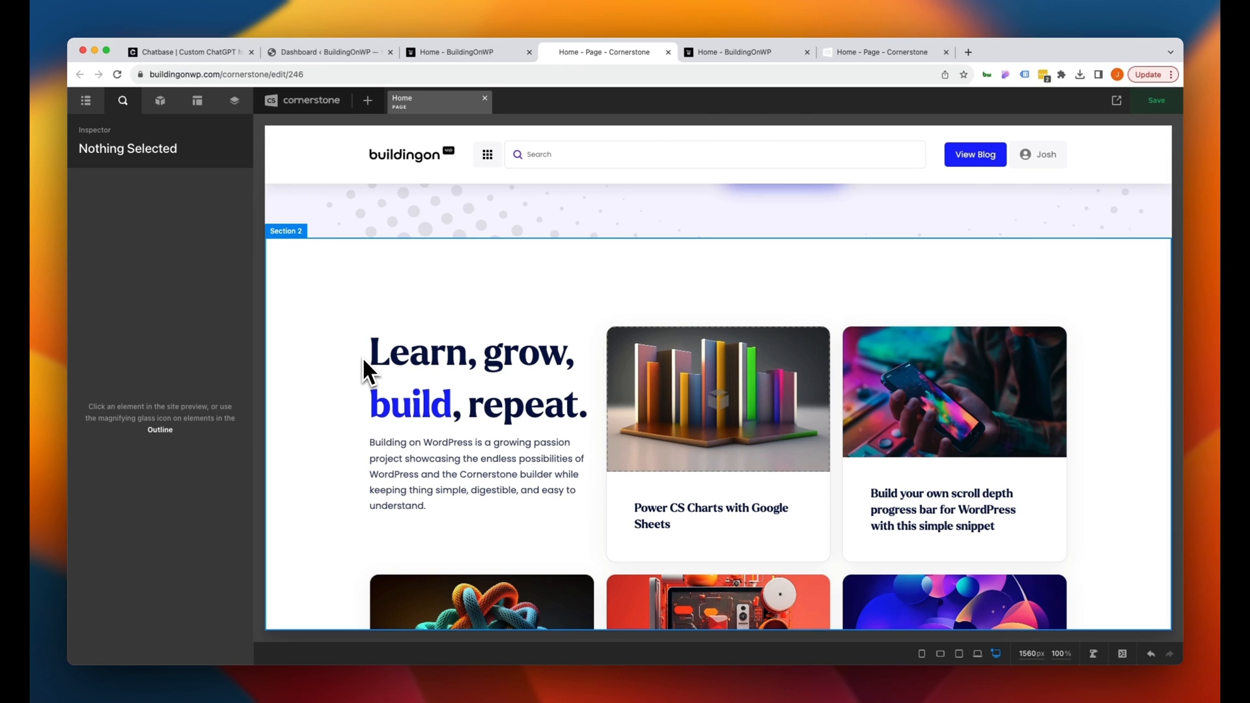
mouse_move(435, 248)
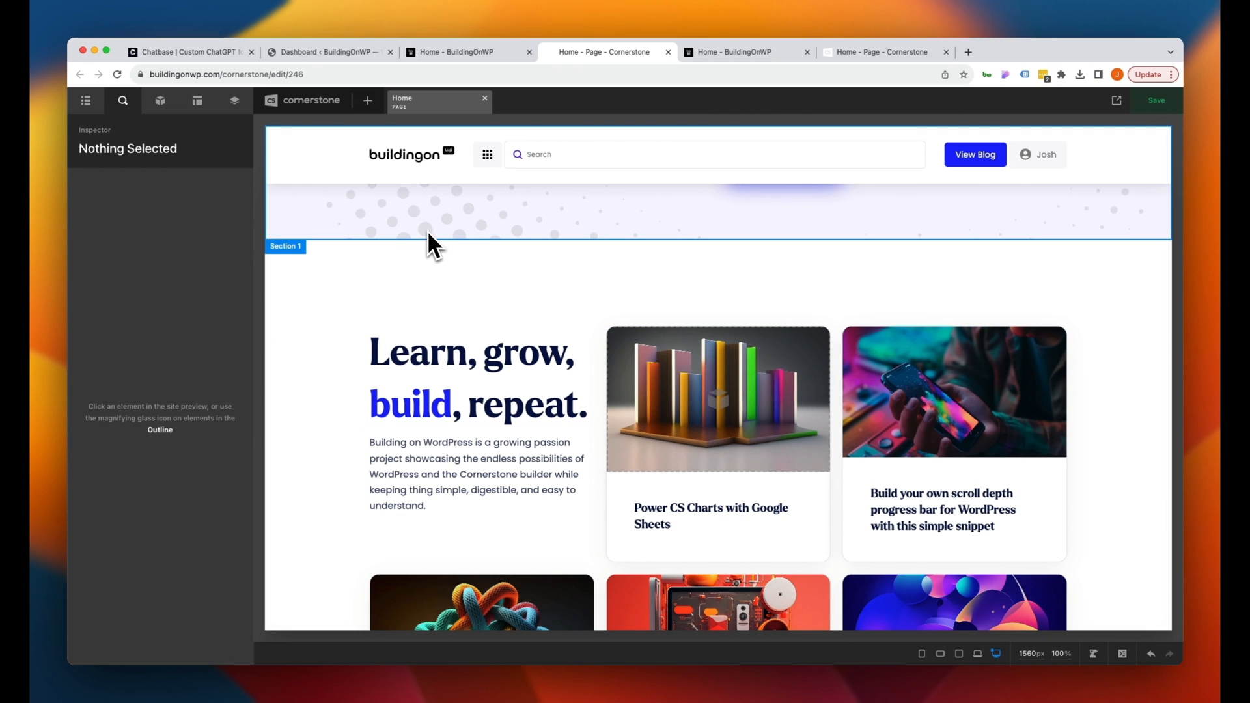
mouse_move(339, 68)
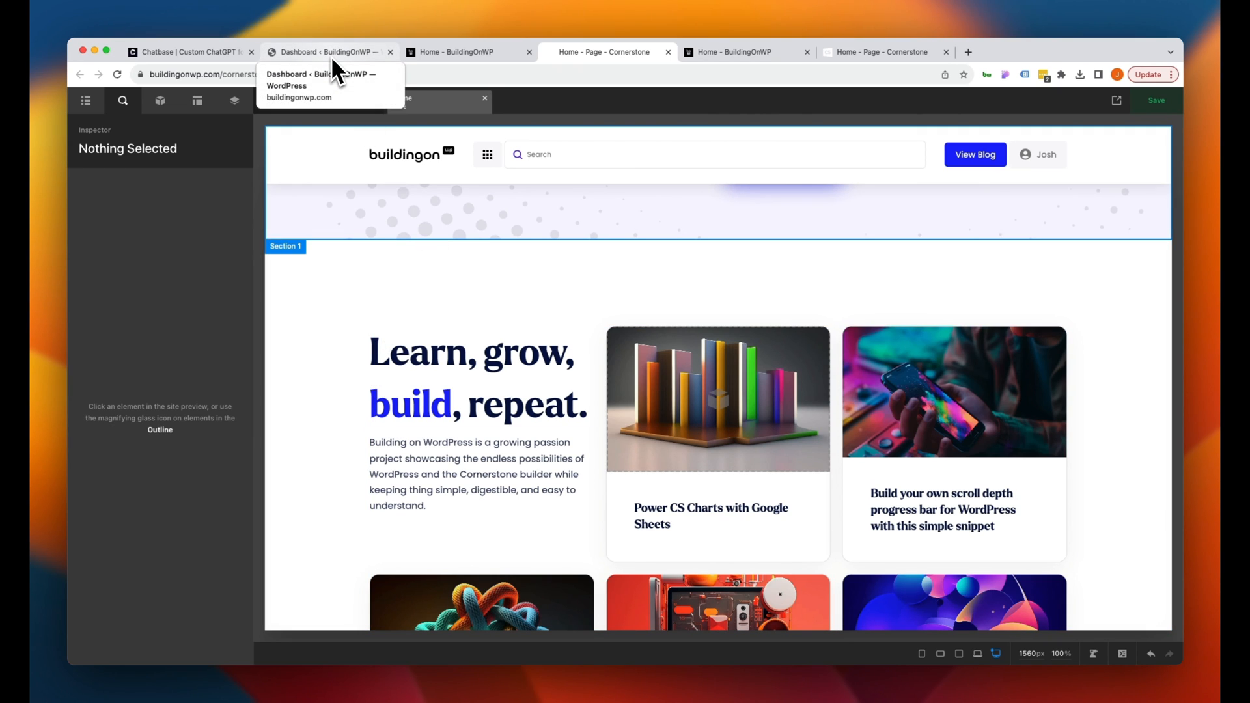
click(327, 51)
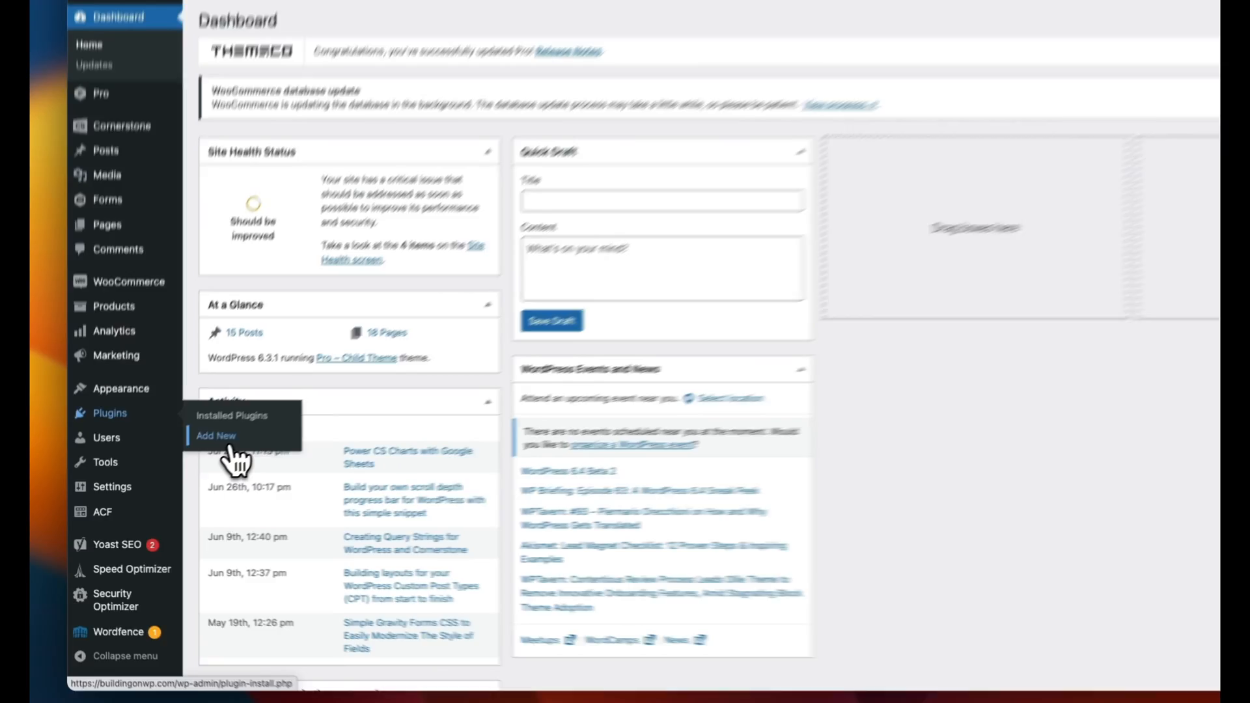
Search plugins for 'code', then install and activate WPCode
click(215, 435)
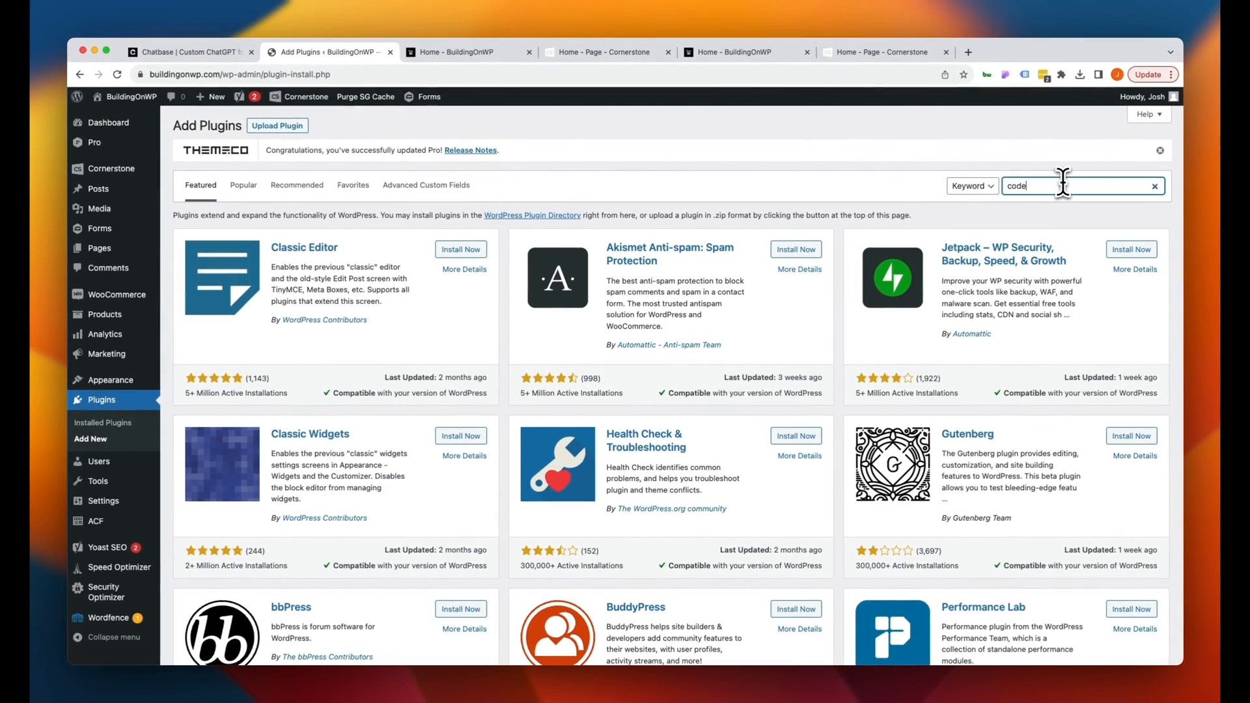
key(Enter)
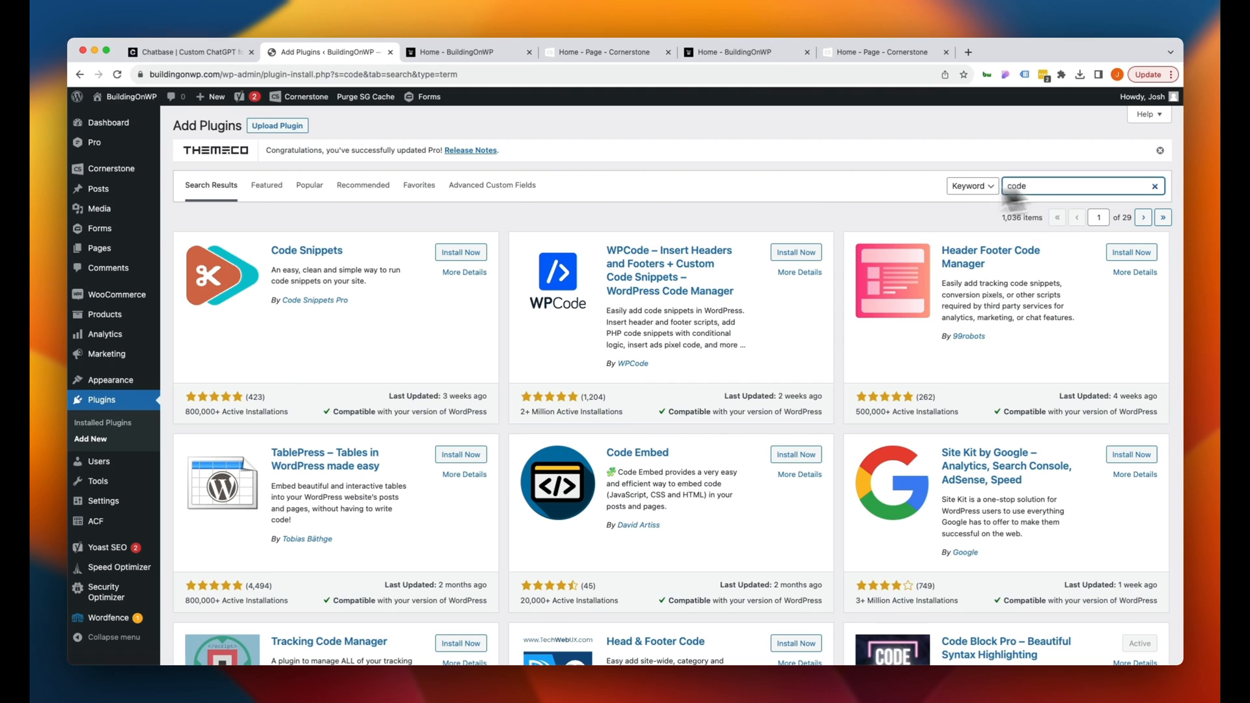
click(794, 252)
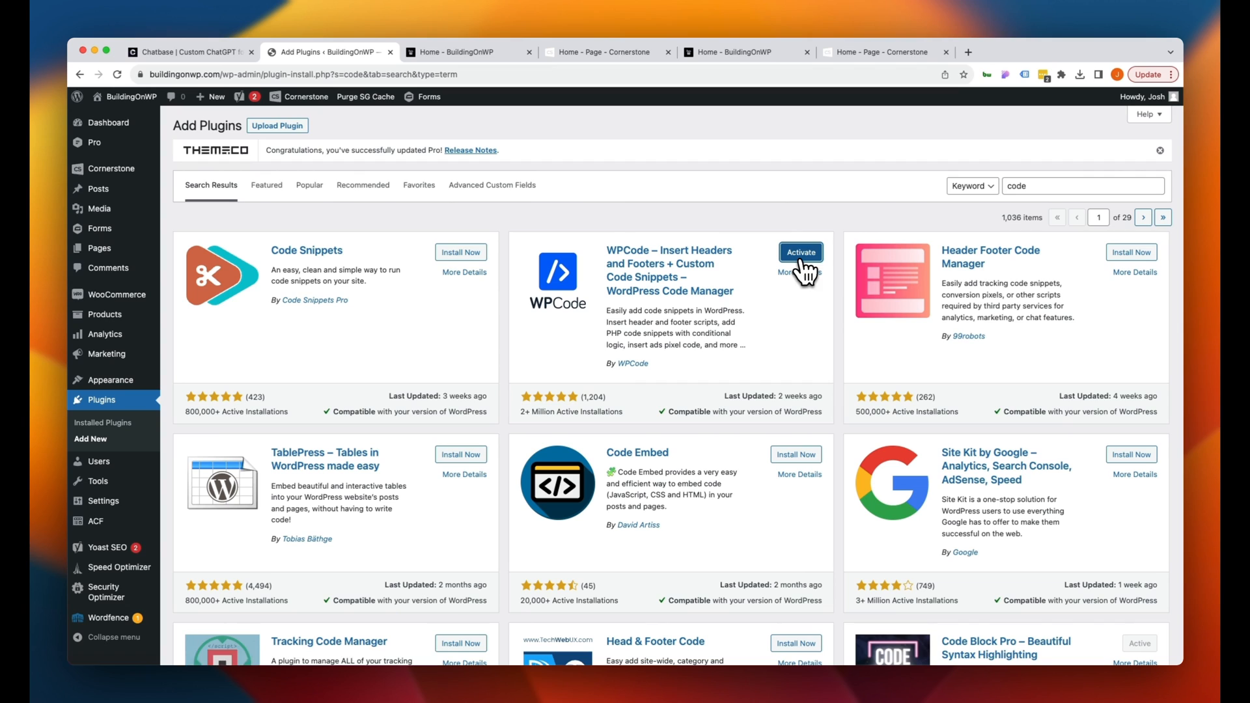
click(801, 252)
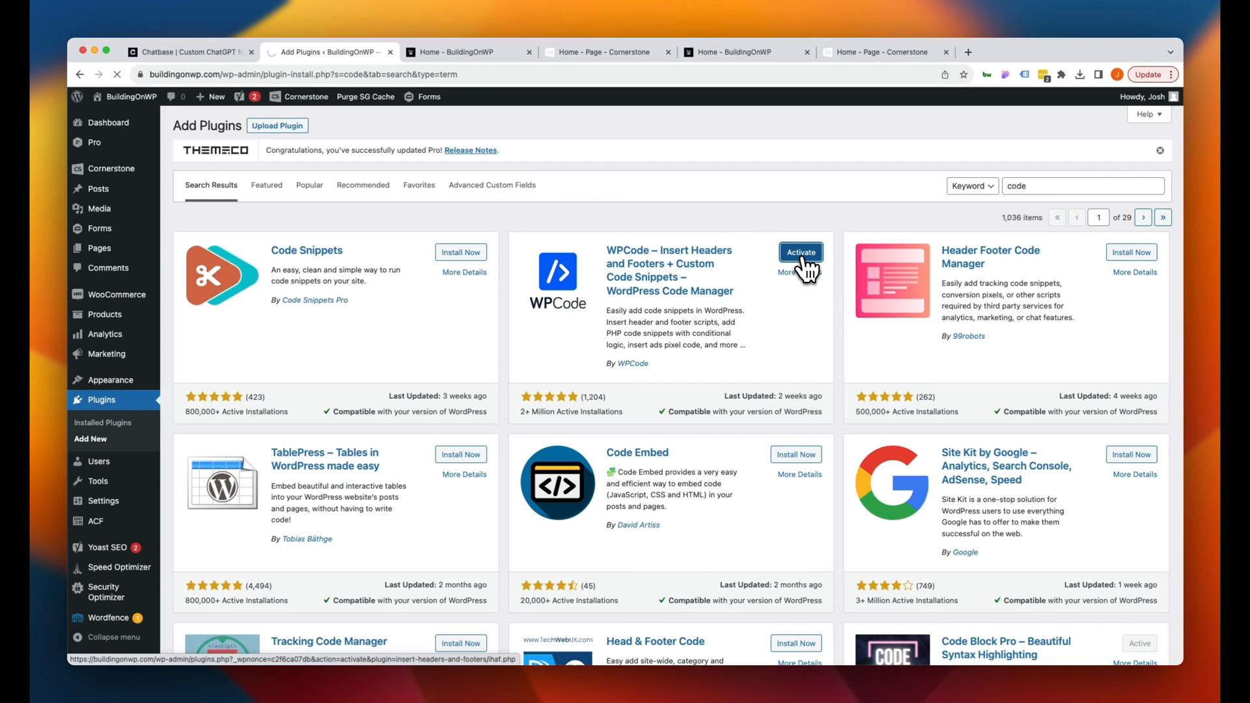
click(800, 252)
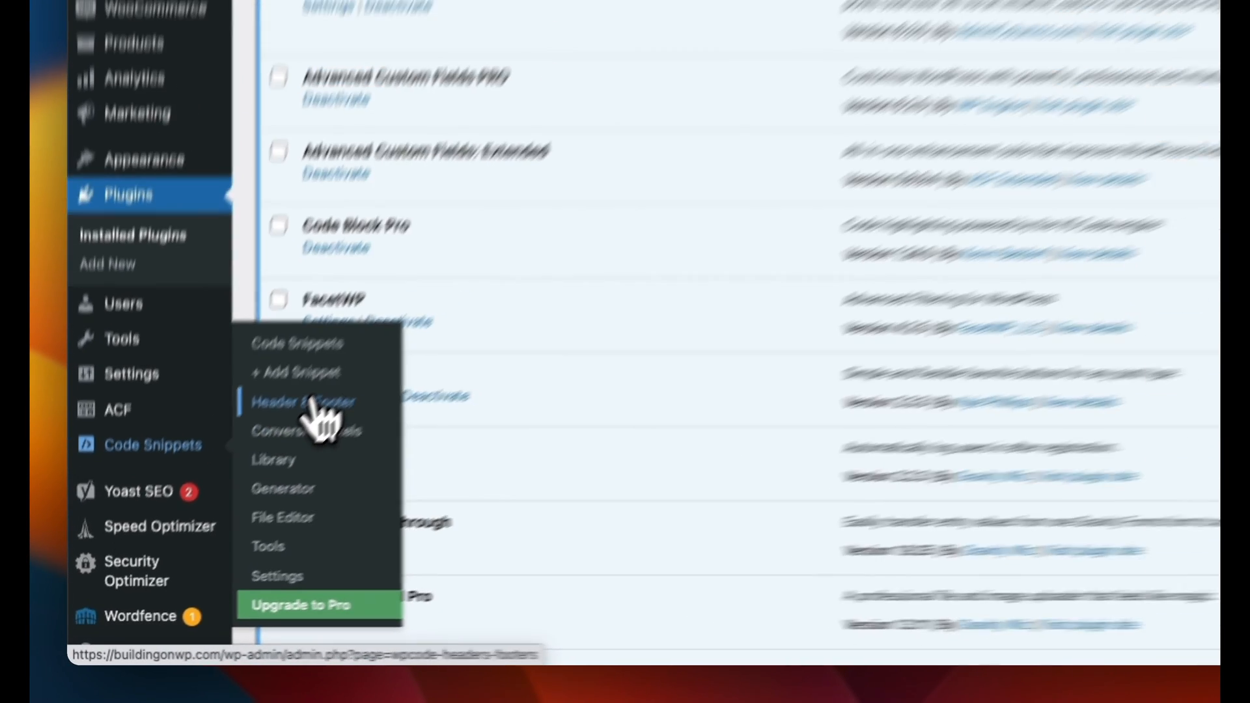
Paste Chatbase's chat-bubble embed script into WPCode's Header & Footer header field and save
click(299, 402)
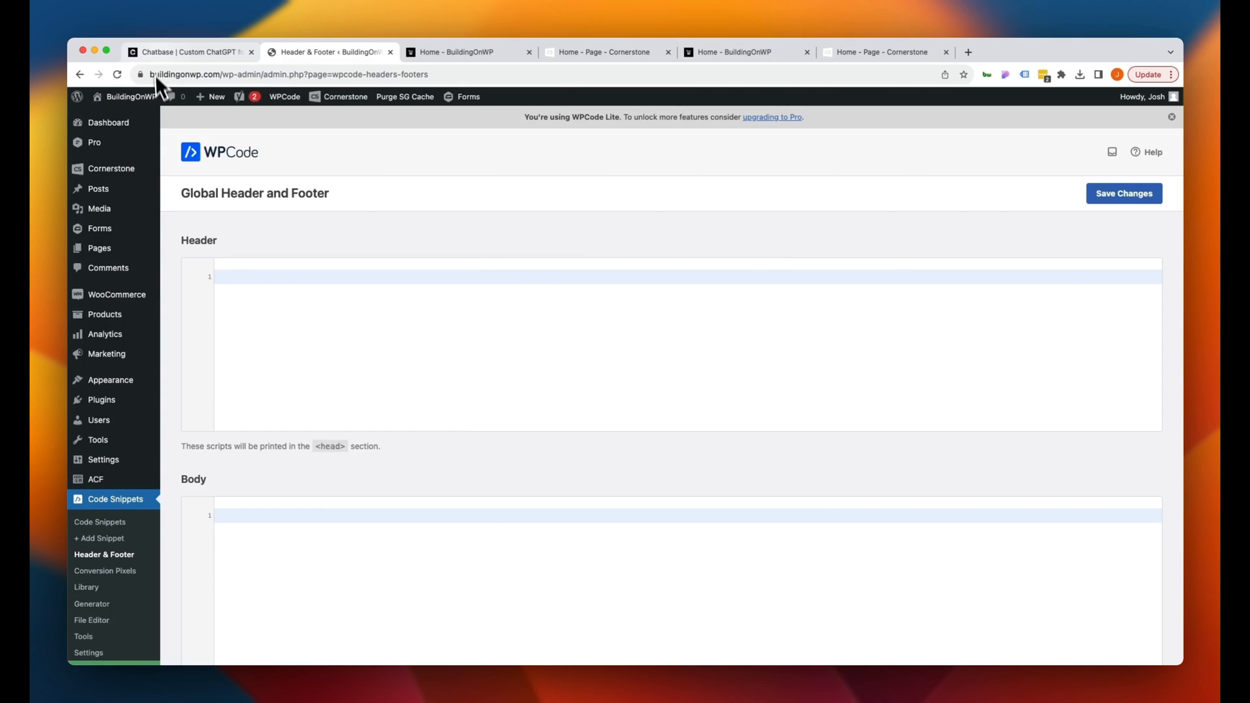
click(624, 525)
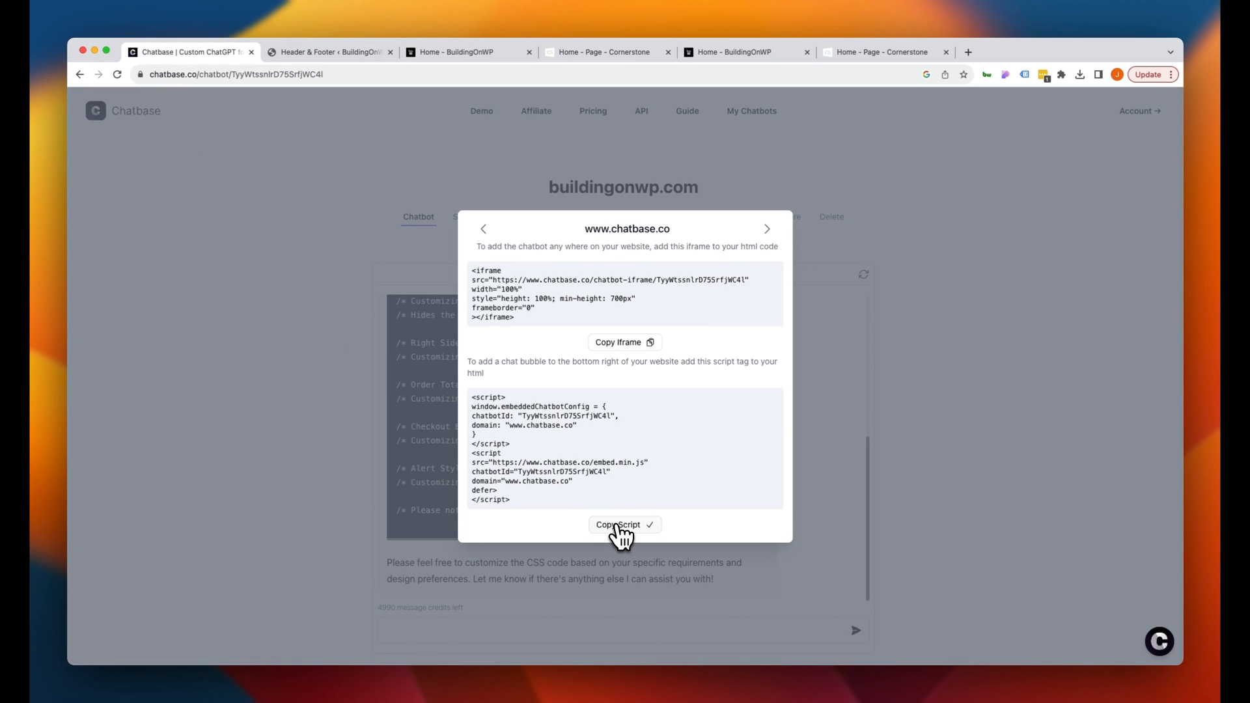
click(328, 52)
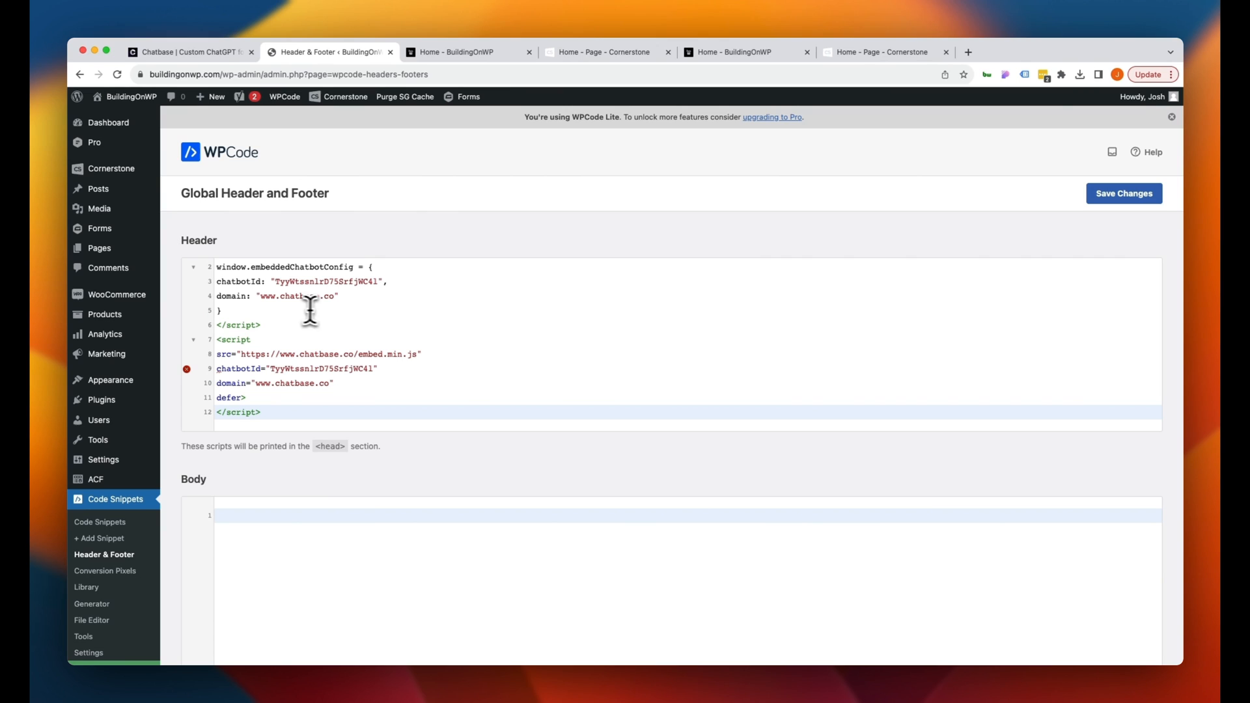
click(1123, 194)
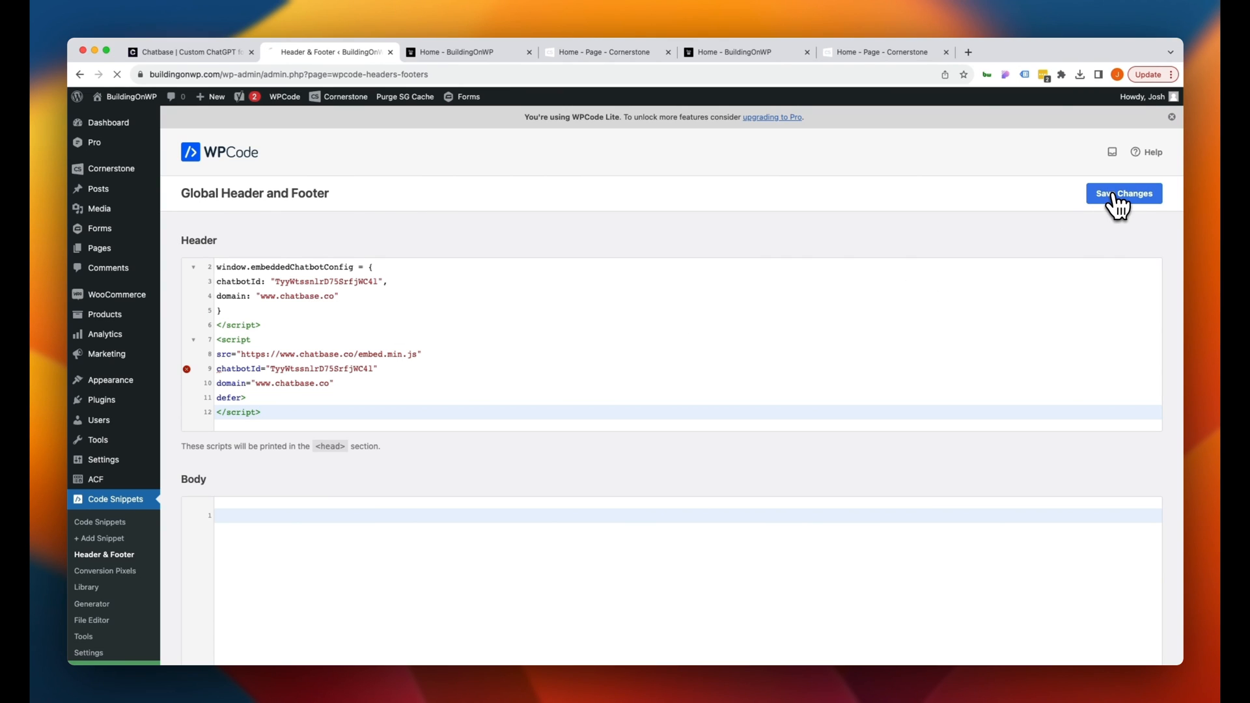
click(1123, 193)
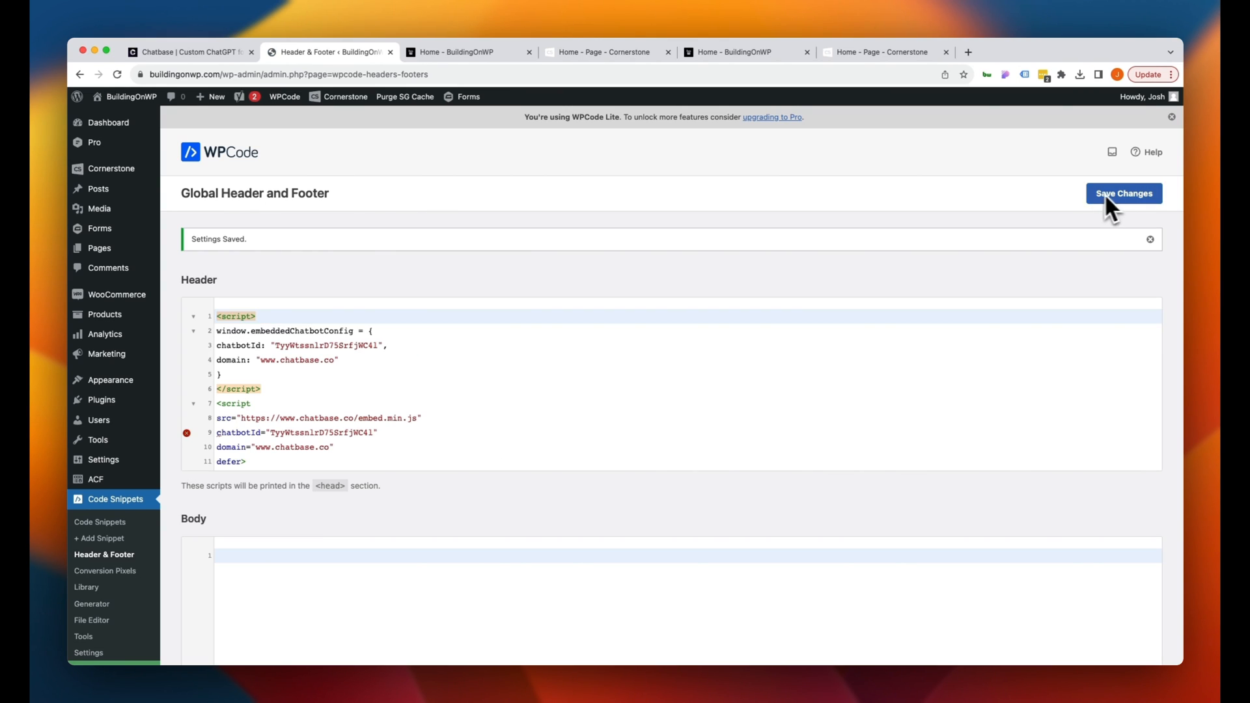
click(455, 52)
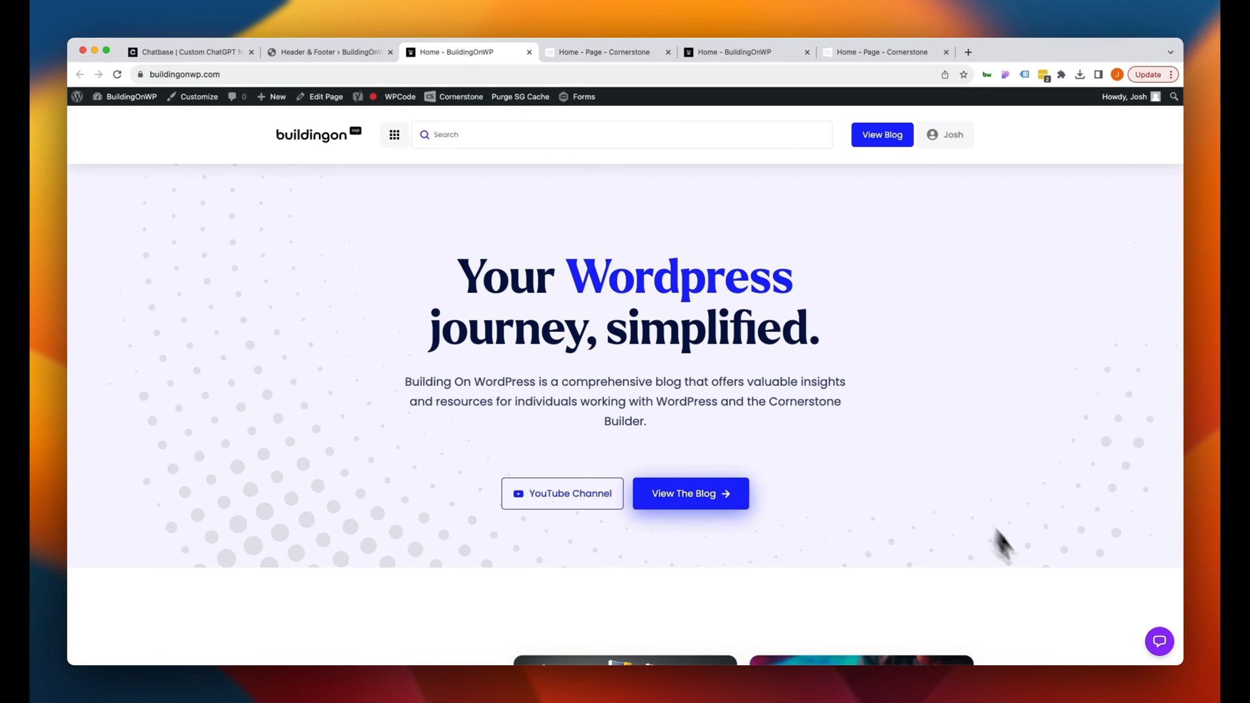
Open the purple bottom-right chat bubble on buildingonwp.com and send a WooCommerce checkout CSS question
click(1159, 642)
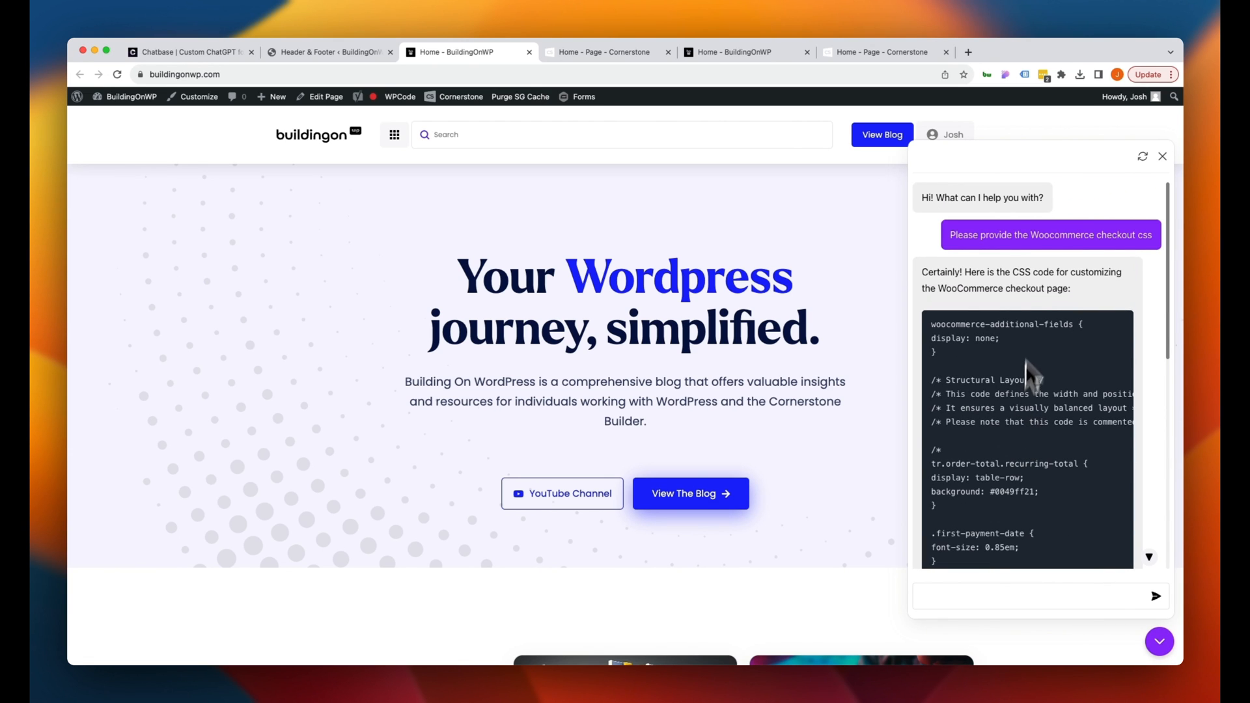
scroll(down, 3)
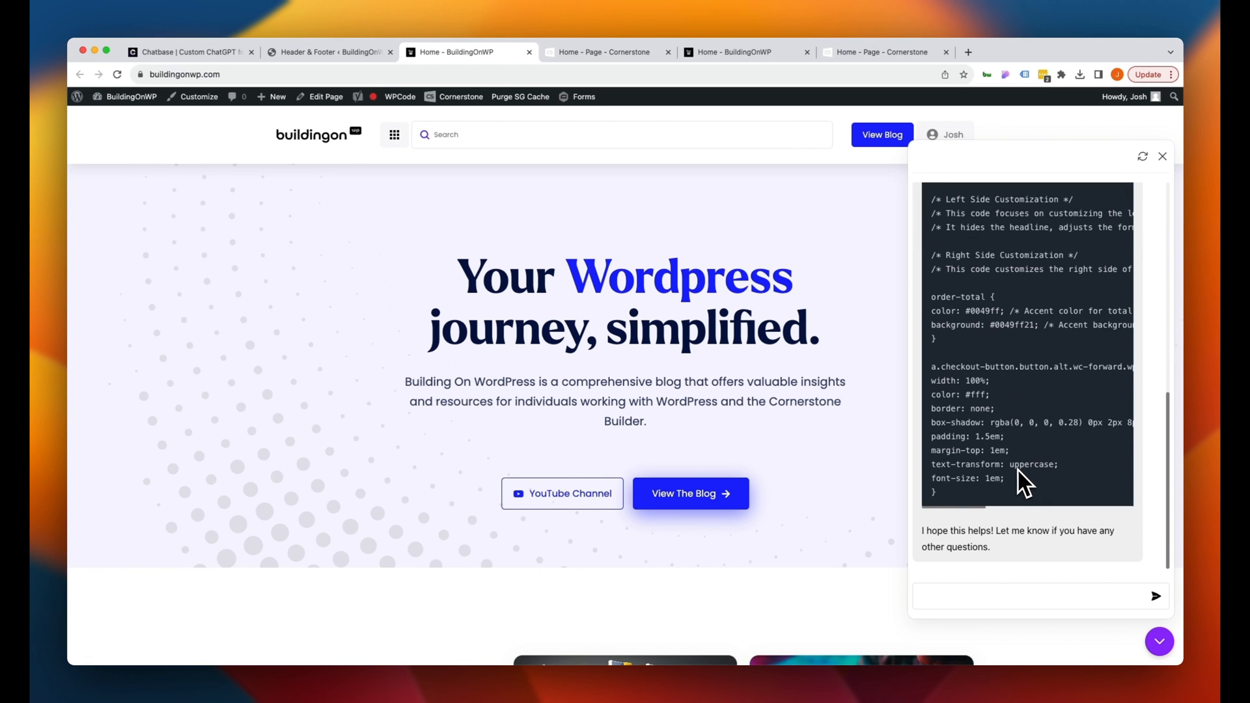
text(Please p)
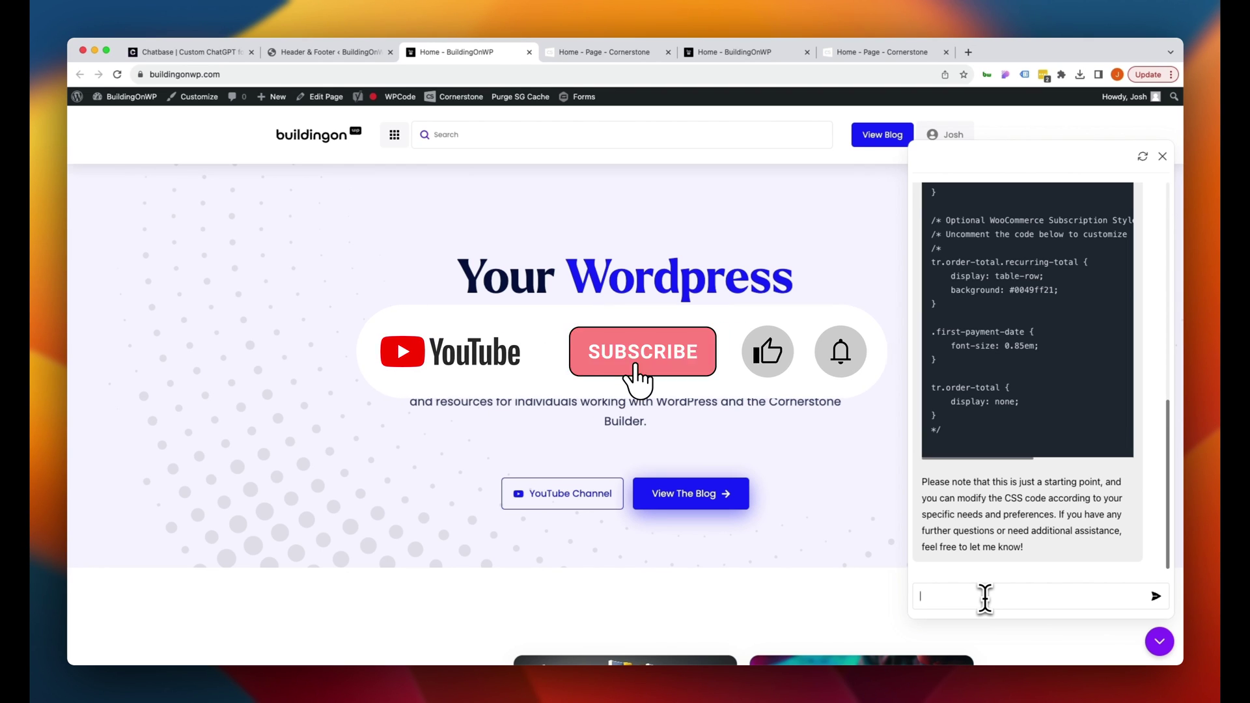
click(642, 351)
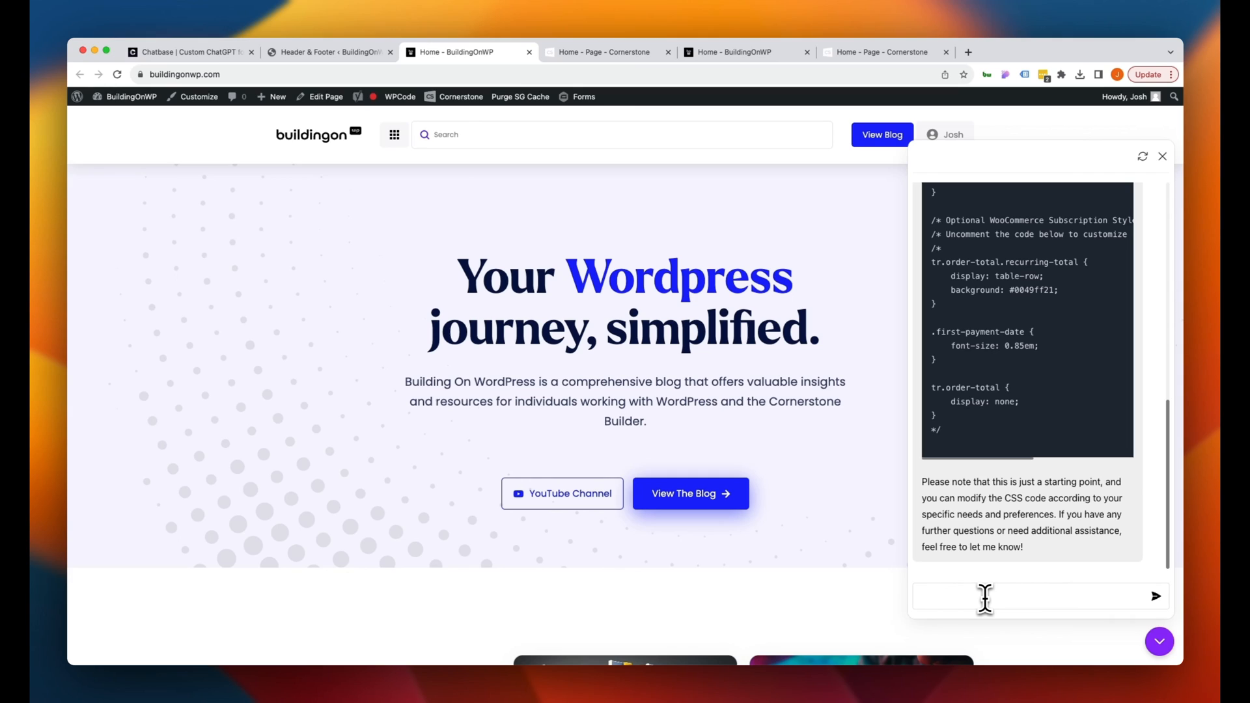
click(983, 596)
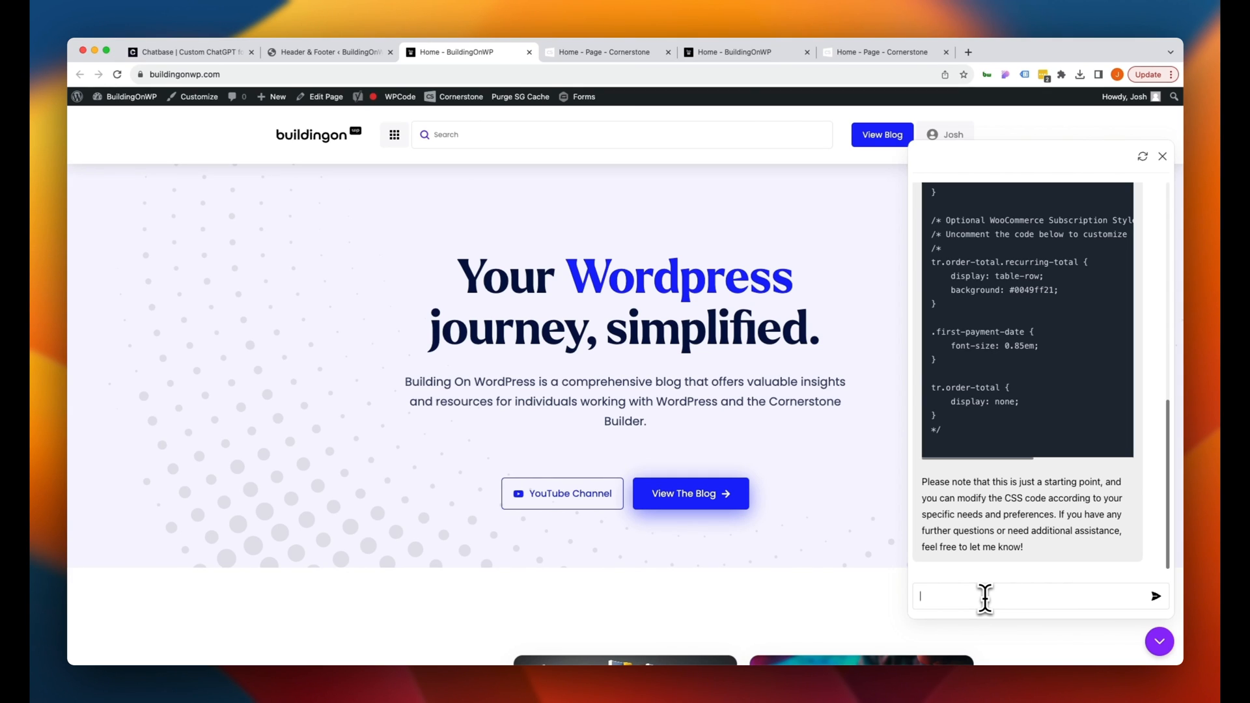